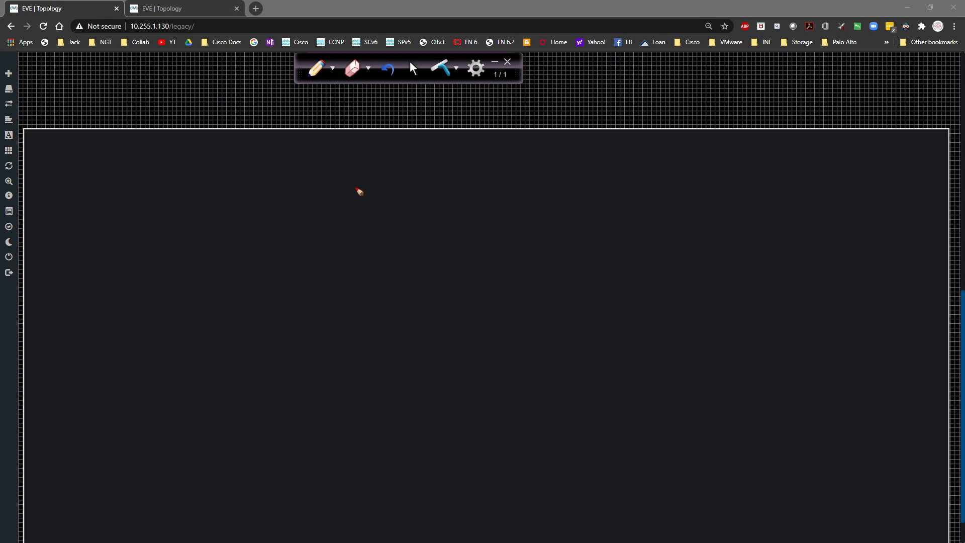
pyautogui.moveTo(185, 209)
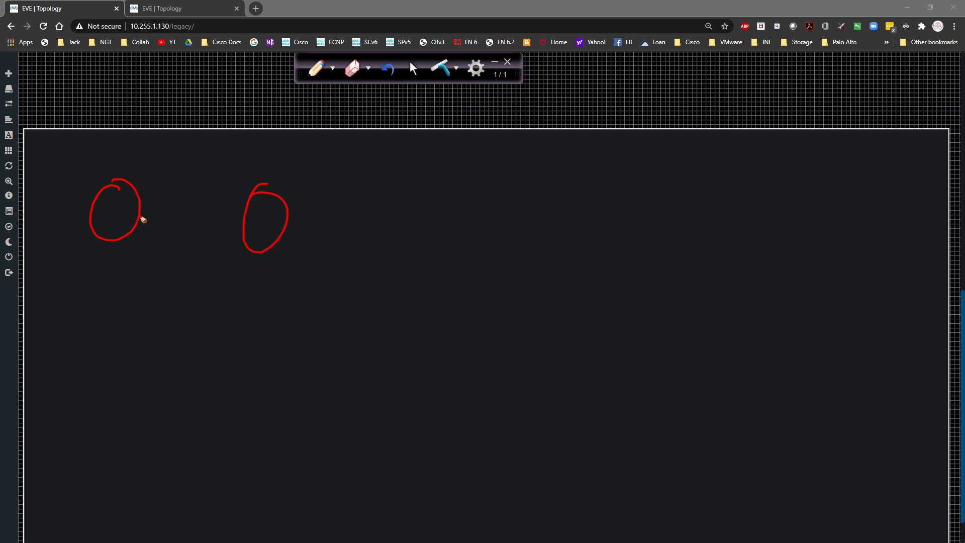
# Step: Link the two upper router circles and connect the bottom router to the right router
pyautogui.moveTo(143, 219); pyautogui.dragTo(246, 218)
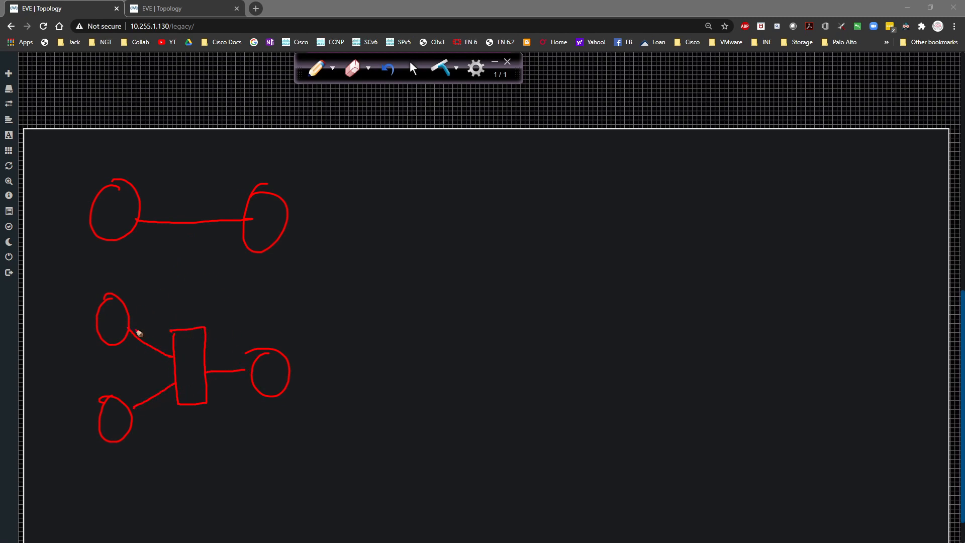
pyautogui.moveTo(233, 335)
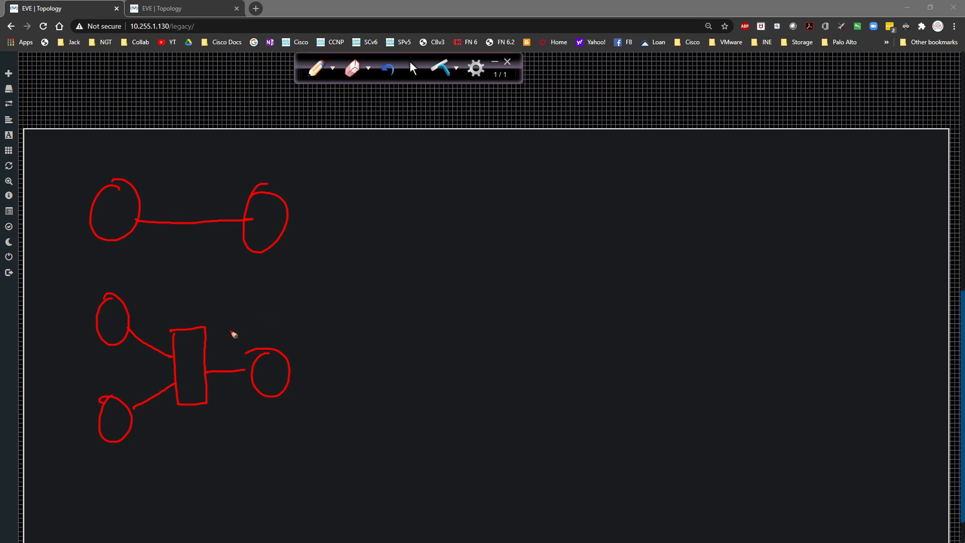
pyautogui.moveTo(155, 355)
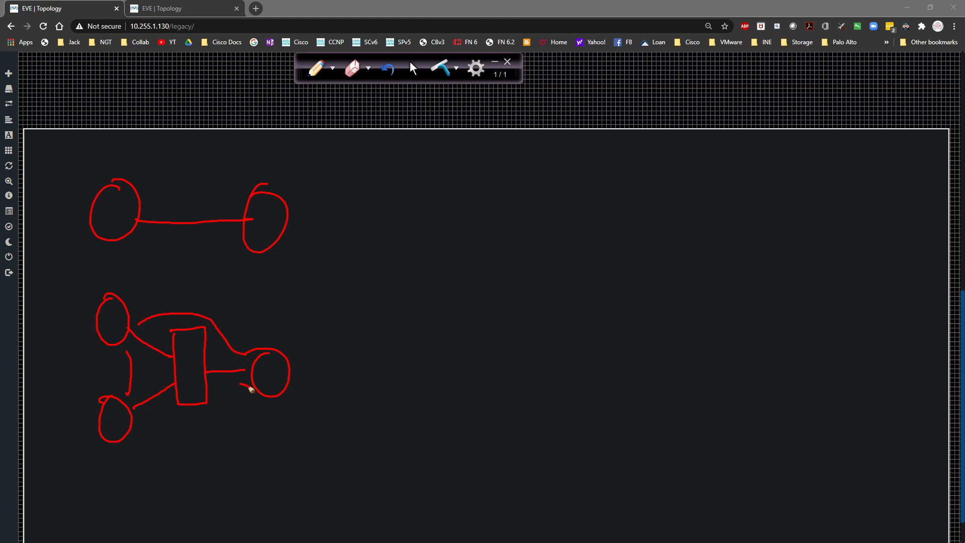
pyautogui.moveTo(264, 395); pyautogui.dragTo(142, 418)
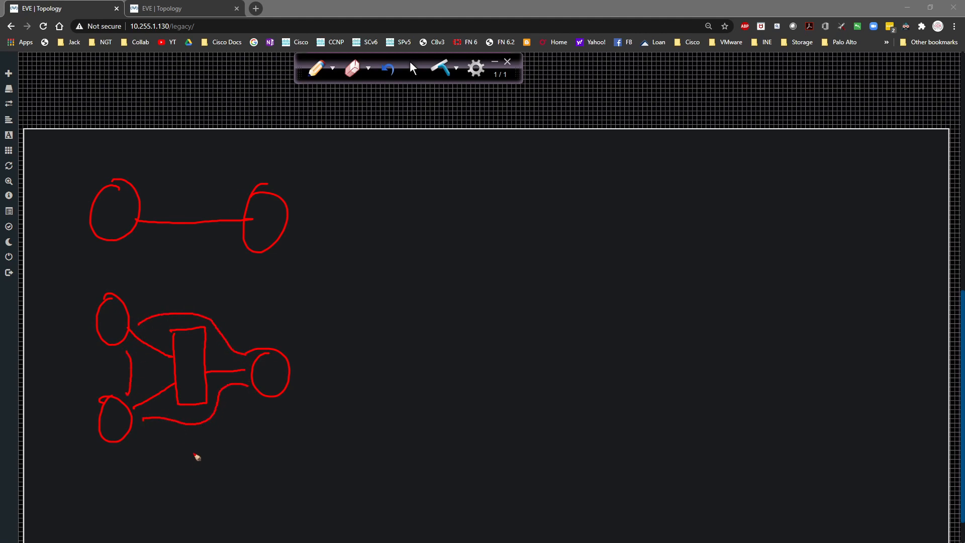
pyautogui.moveTo(267, 292)
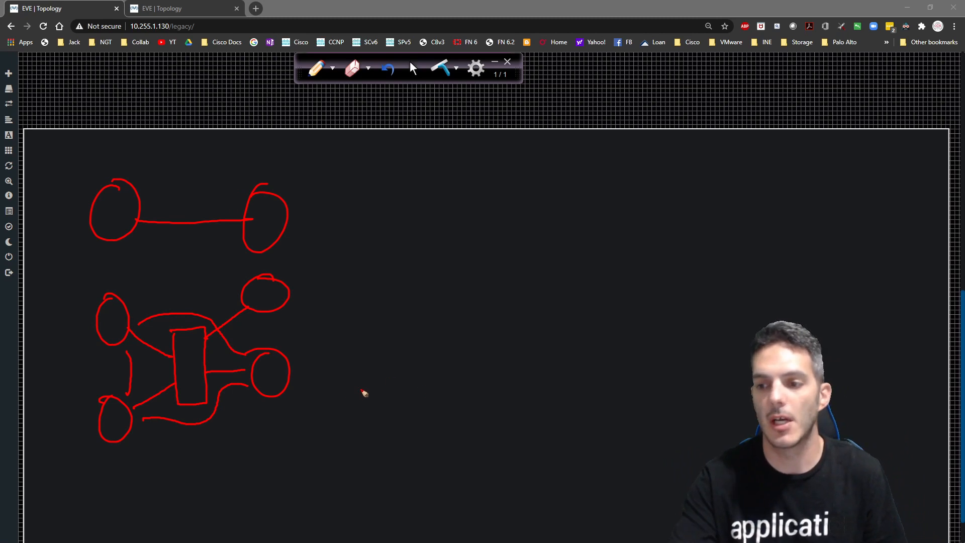
pyautogui.moveTo(352, 453)
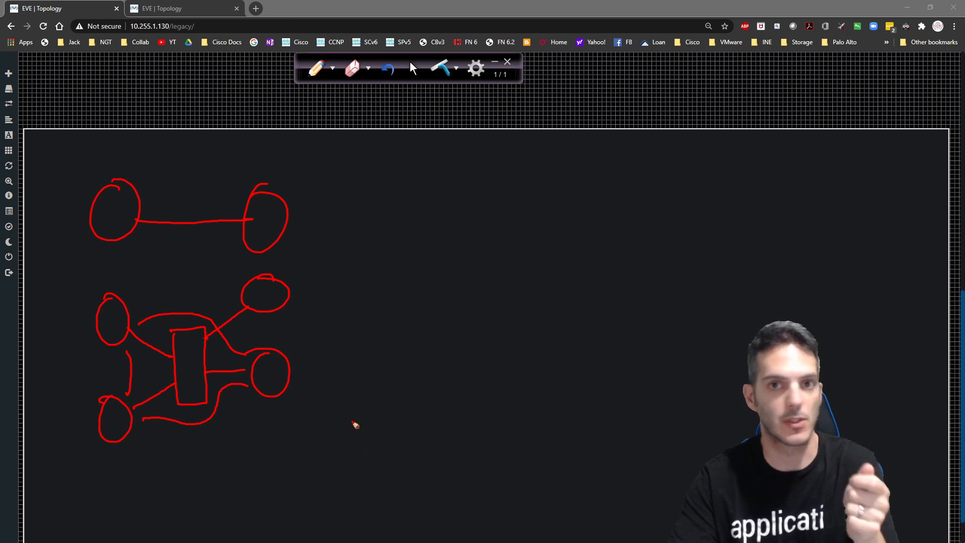
pyautogui.moveTo(366, 419)
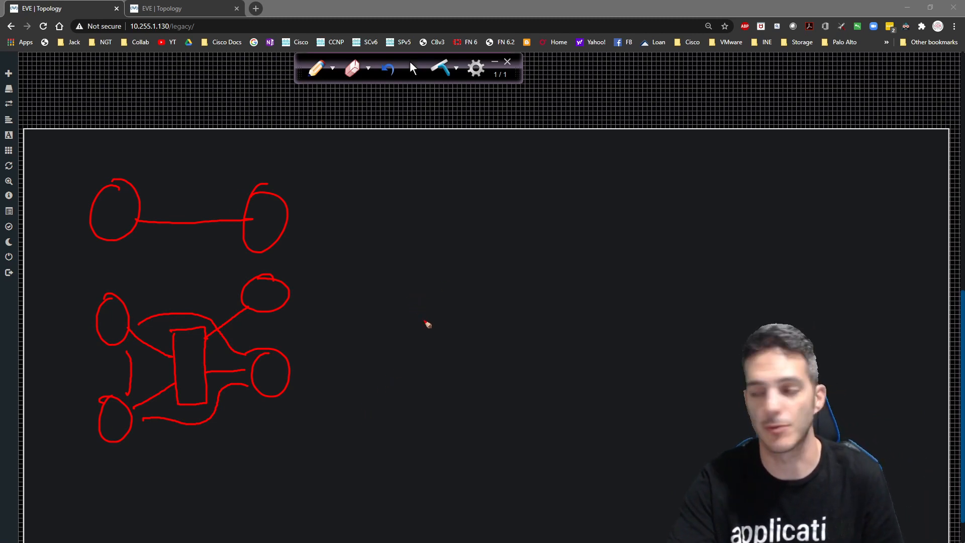
# Step: Sketch a ring with a key attached to it, right of the topology sketch
pyautogui.moveTo(432, 277); pyautogui.dragTo(418, 326)
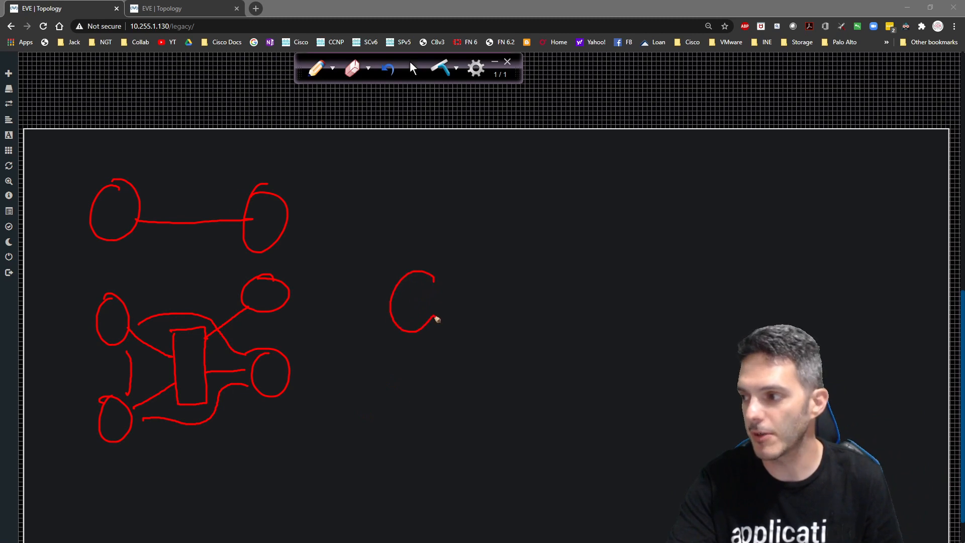
pyautogui.moveTo(432, 320); pyautogui.dragTo(539, 302)
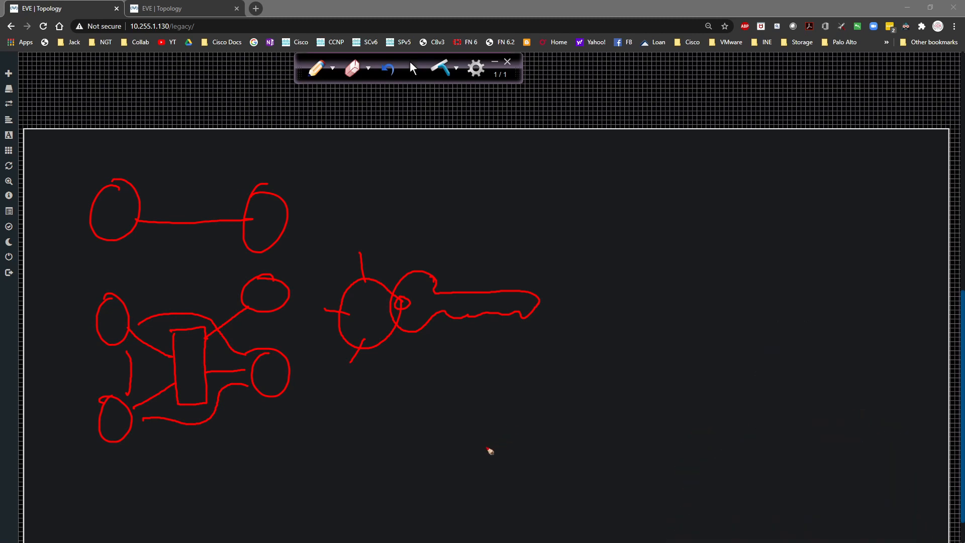
# Step: Handwrite 'key chain RIP', 'key 1' and 'key-string RIP' below the key drawing
pyautogui.moveTo(322, 403); pyautogui.dragTo(342, 421)
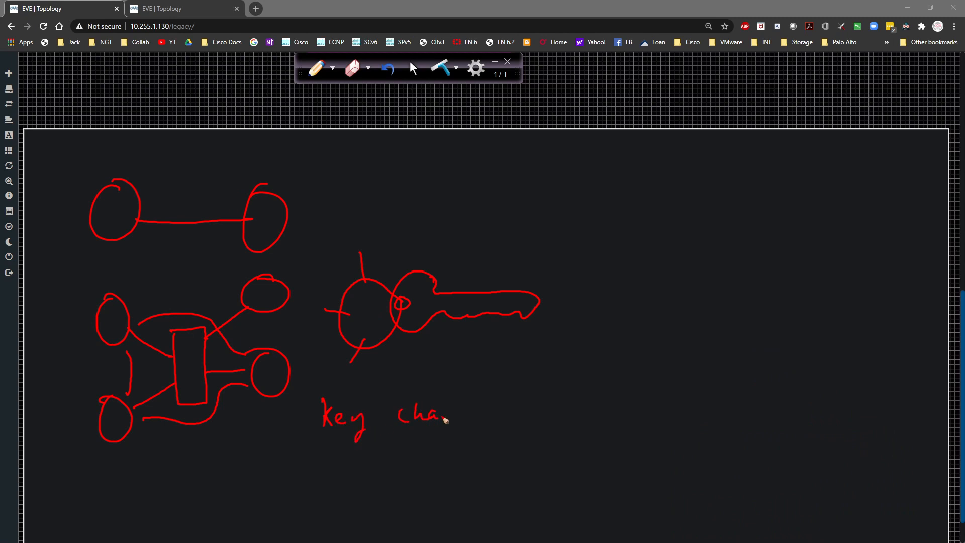
pyautogui.moveTo(443, 419); pyautogui.dragTo(542, 406)
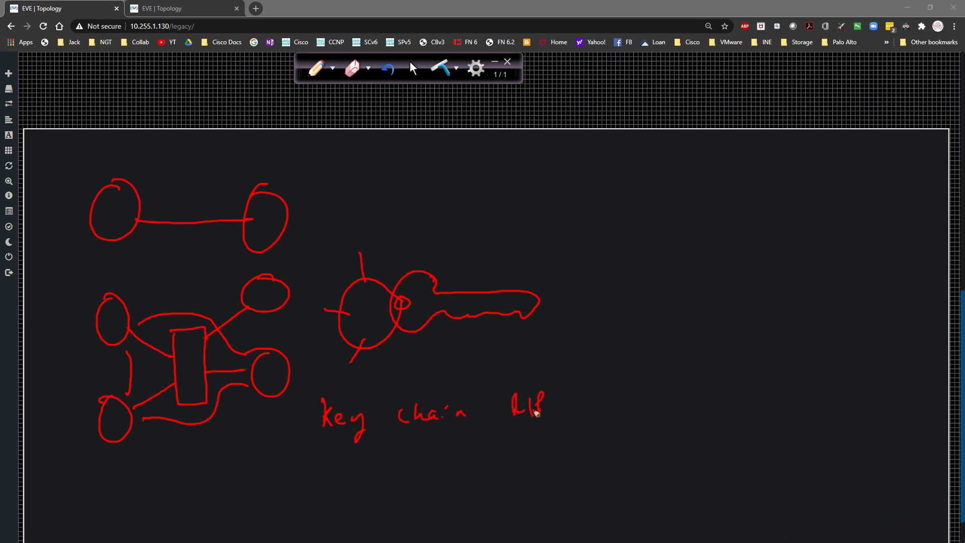
pyautogui.moveTo(342, 458); pyautogui.dragTo(388, 465)
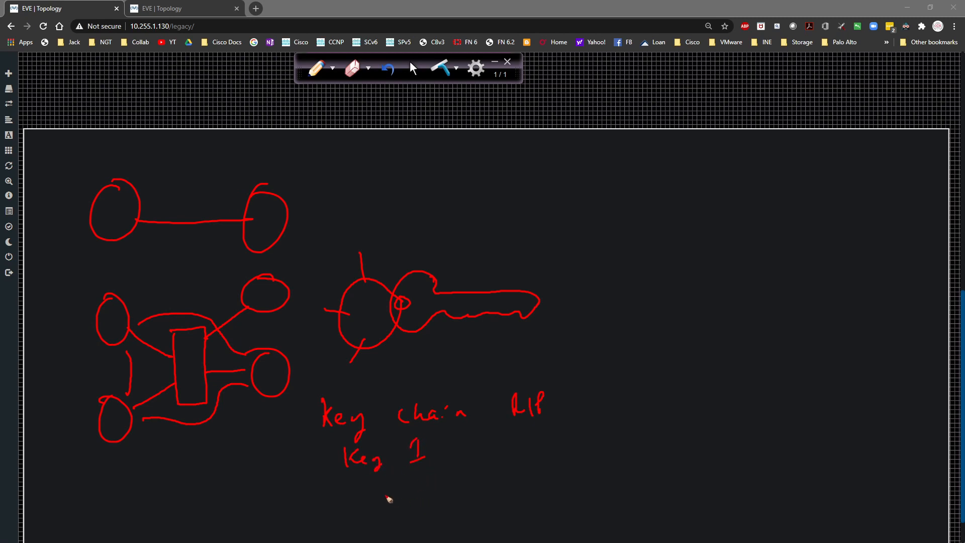
pyautogui.moveTo(379, 498); pyautogui.dragTo(403, 502)
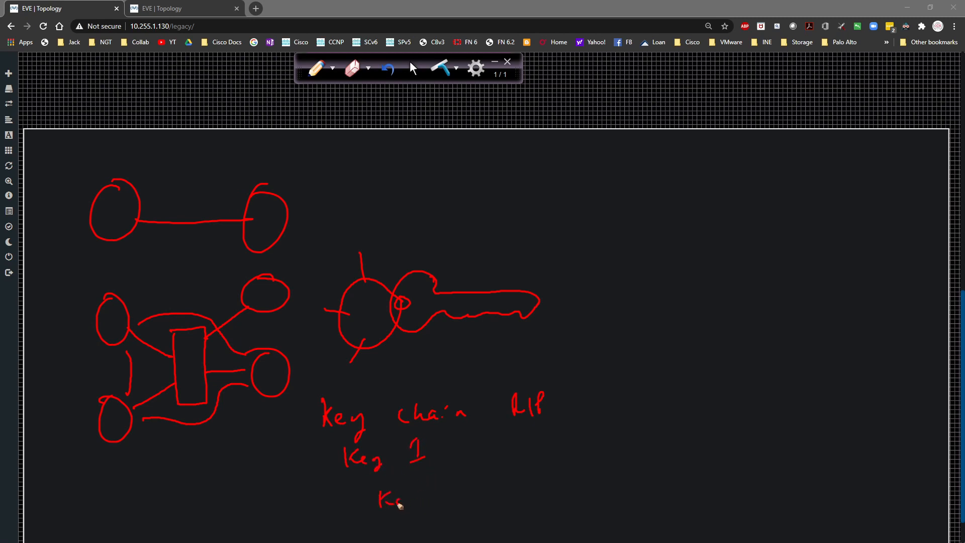
pyautogui.moveTo(379, 499); pyautogui.dragTo(474, 499)
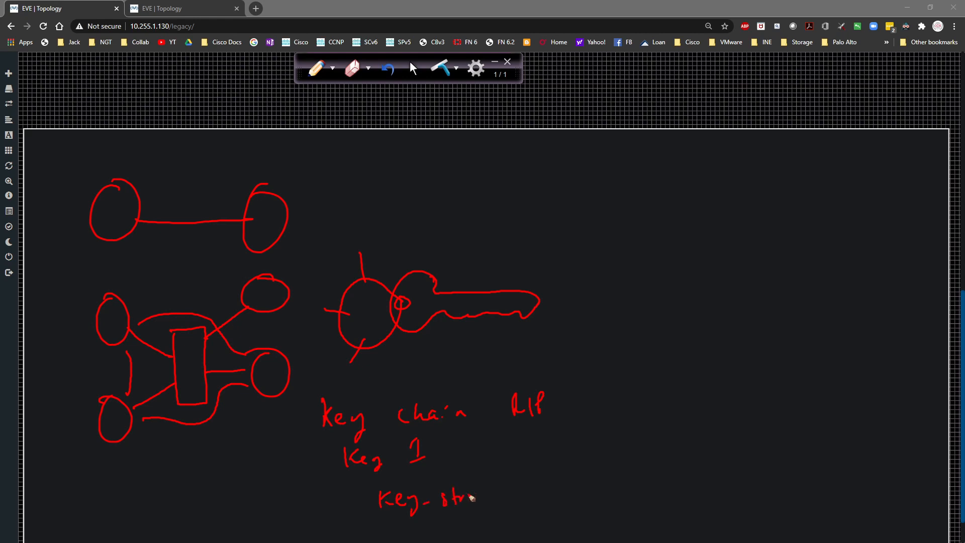
pyautogui.moveTo(474, 499); pyautogui.dragTo(548, 499)
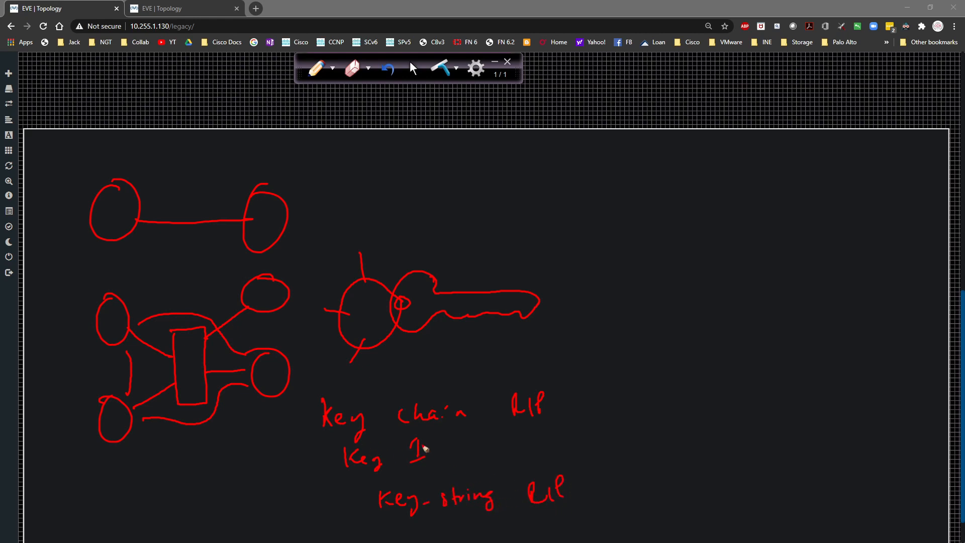
pyautogui.moveTo(363, 510)
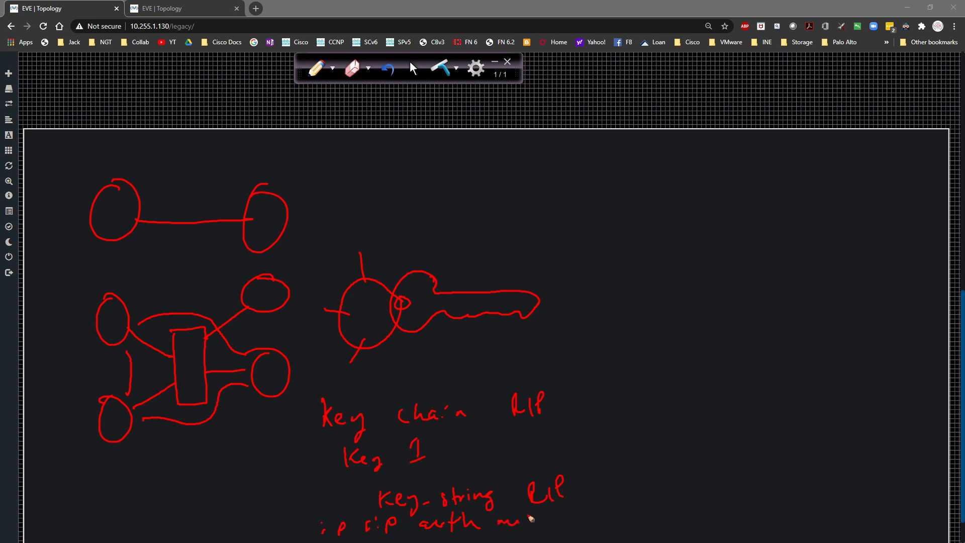
# Step: Handwrite the 'ip rip authentication mode md5 key-chain RIP' line underneath
pyautogui.moveTo(526, 522); pyautogui.dragTo(576, 516)
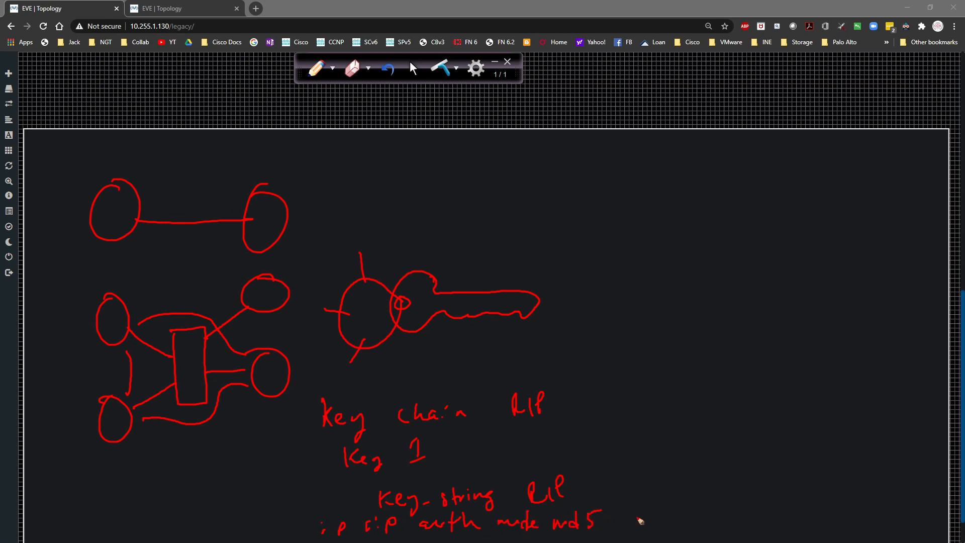
pyautogui.moveTo(628, 523); pyautogui.dragTo(665, 523)
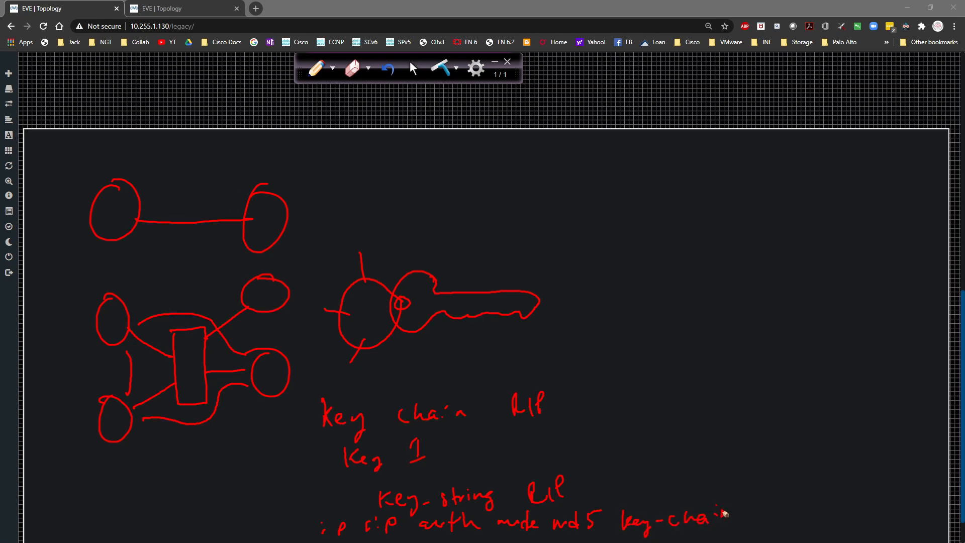
pyautogui.moveTo(730, 516); pyautogui.dragTo(782, 516)
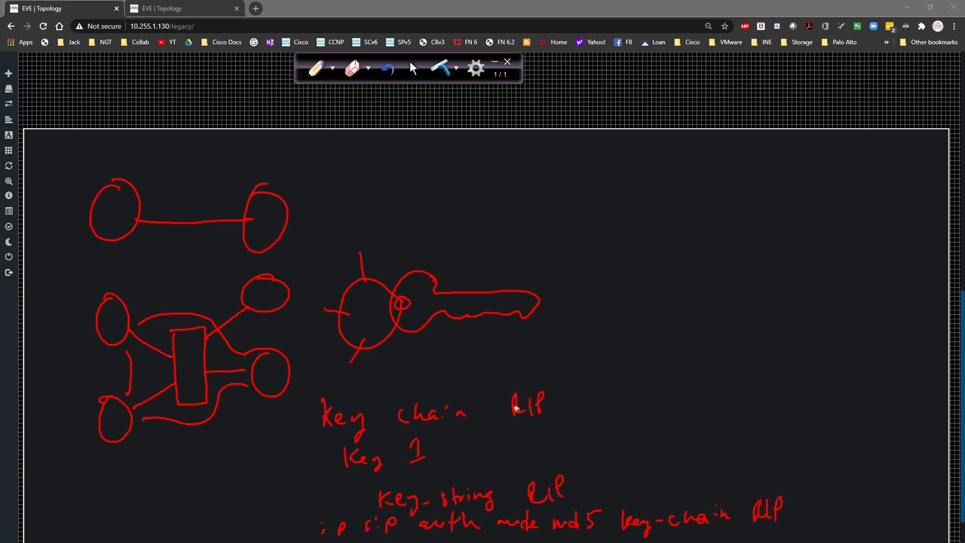
pyautogui.moveTo(625, 428); pyautogui.dragTo(582, 474)
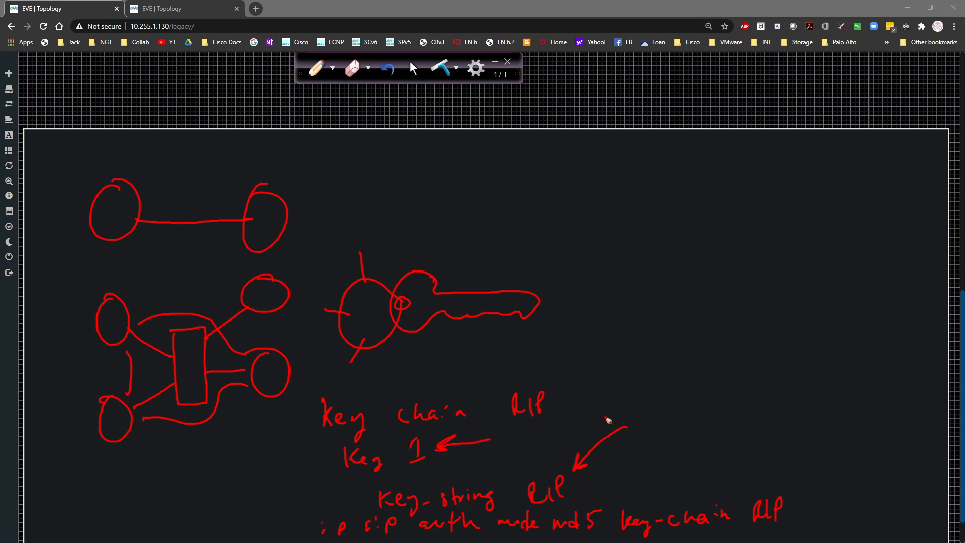
# Step: Draw a double-headed arrow on the right and circle the RIP key string
pyautogui.moveTo(626, 402); pyautogui.dragTo(786, 394)
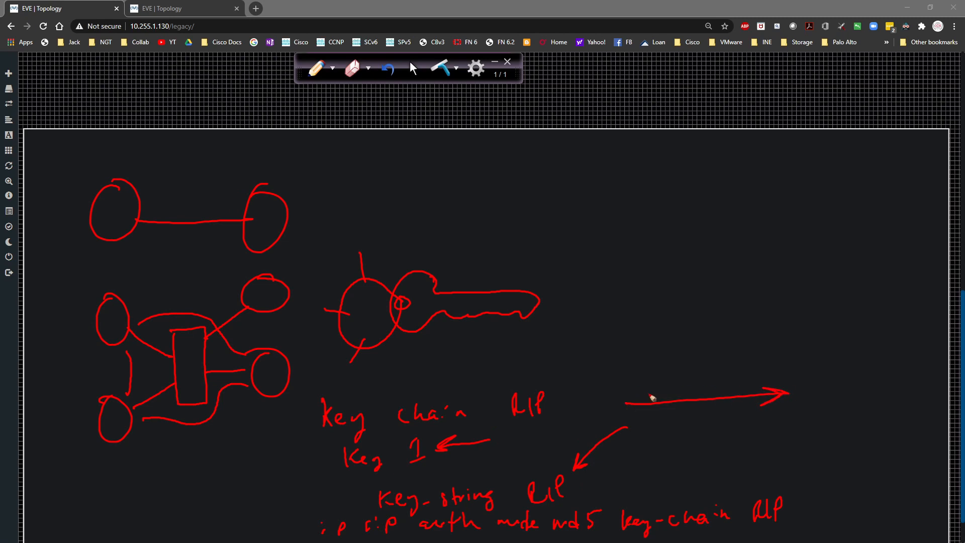
pyautogui.moveTo(676, 400); pyautogui.dragTo(621, 404)
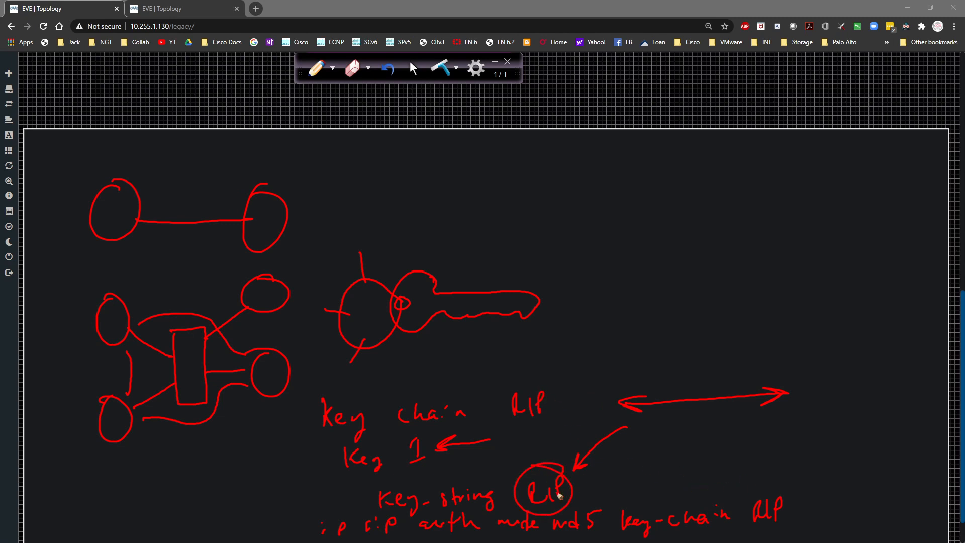
pyautogui.moveTo(579, 382); pyautogui.dragTo(625, 332)
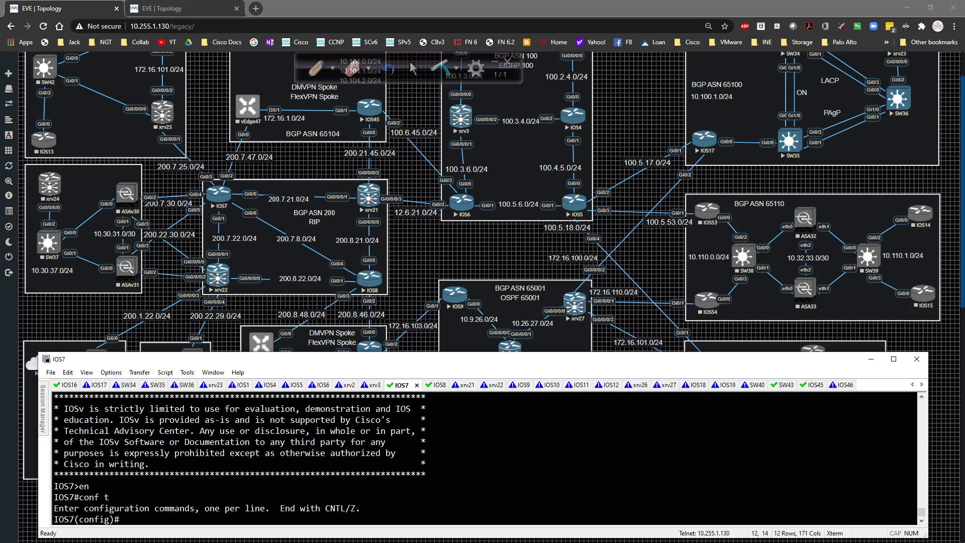
# Step: Show IOS7's key chain section with 'do sh run | sec key'
pyautogui.write('do sh run | sec')
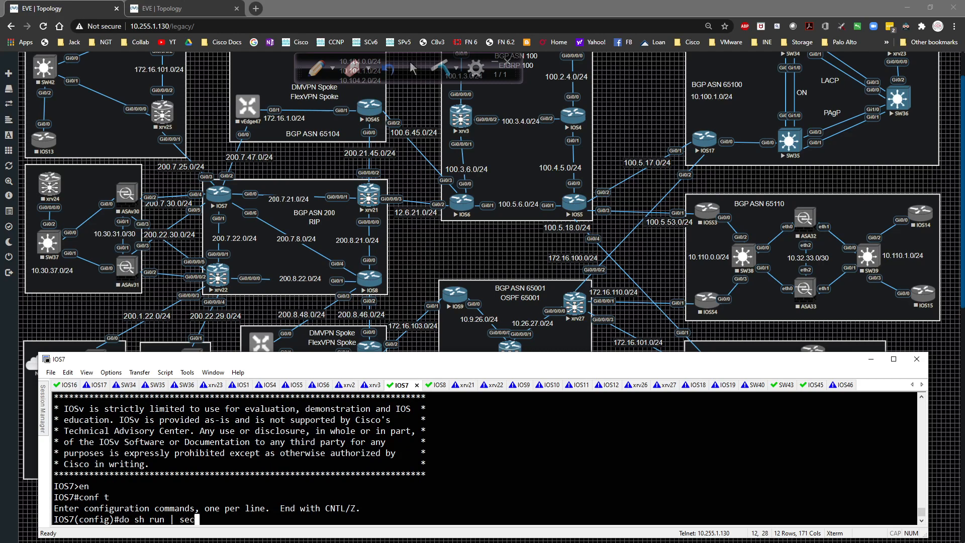
pyautogui.write('key')
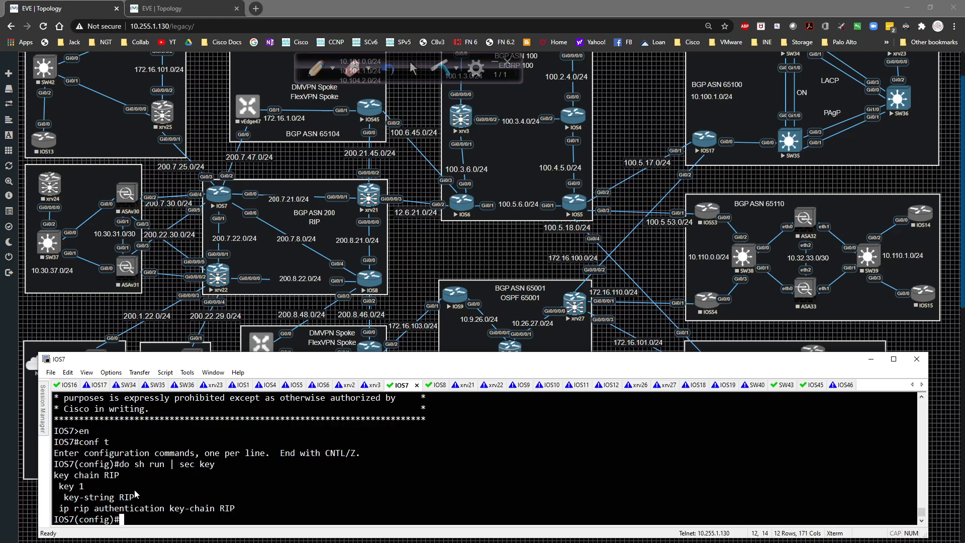
pyautogui.moveTo(56, 476)
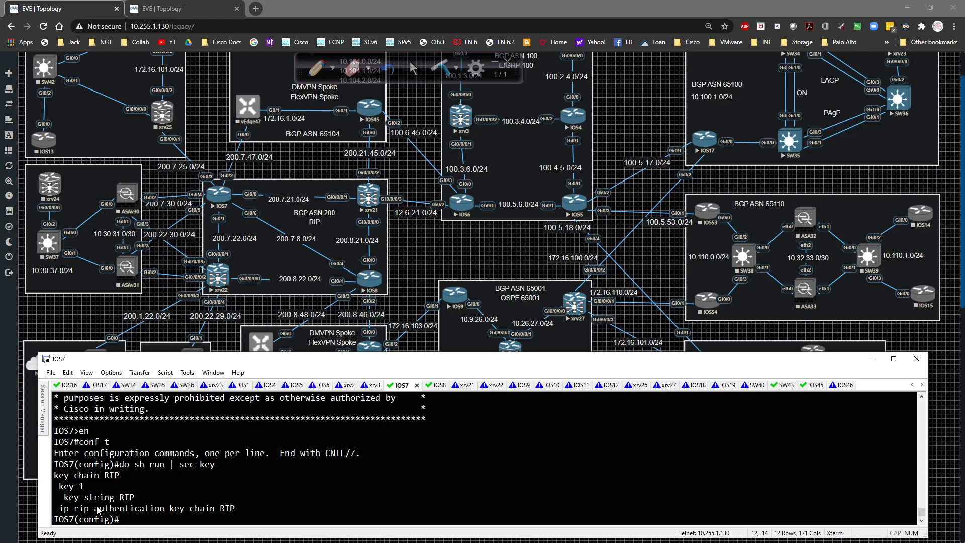
pyautogui.moveTo(134, 333)
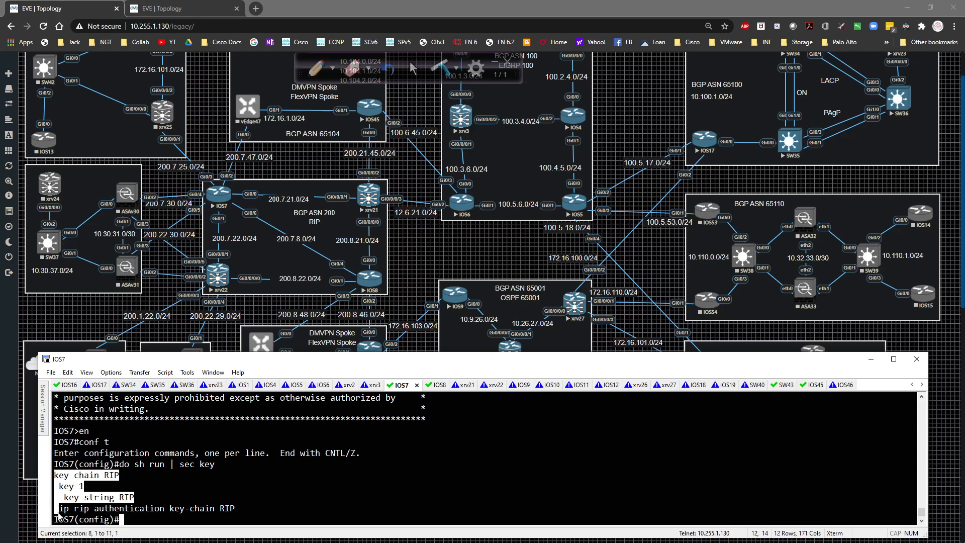
# Step: Switch to IOS8, paste the key chain RIP config and exit to configure the interface
pyautogui.click(431, 384)
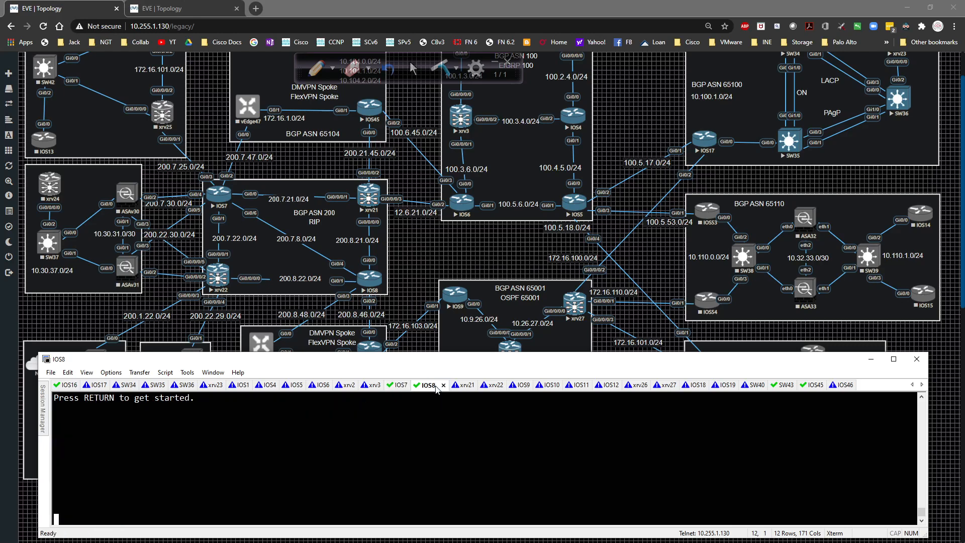
pyautogui.press('Return')
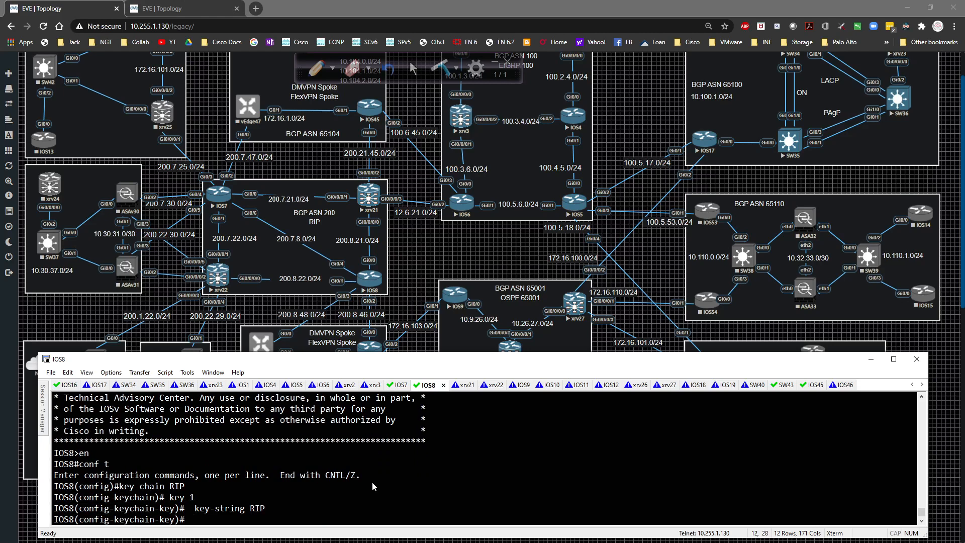
pyautogui.moveTo(367, 490)
pyautogui.write('e')
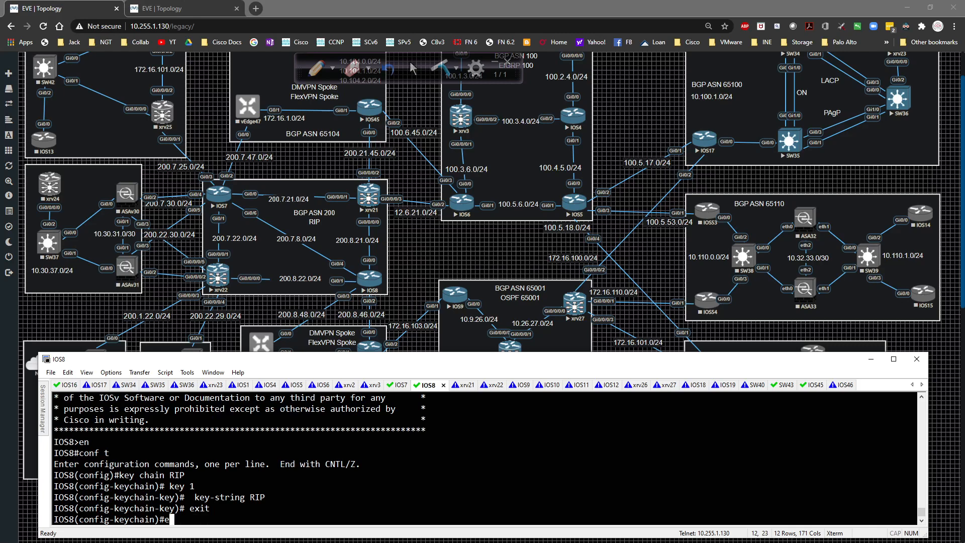
pyautogui.write('xit')
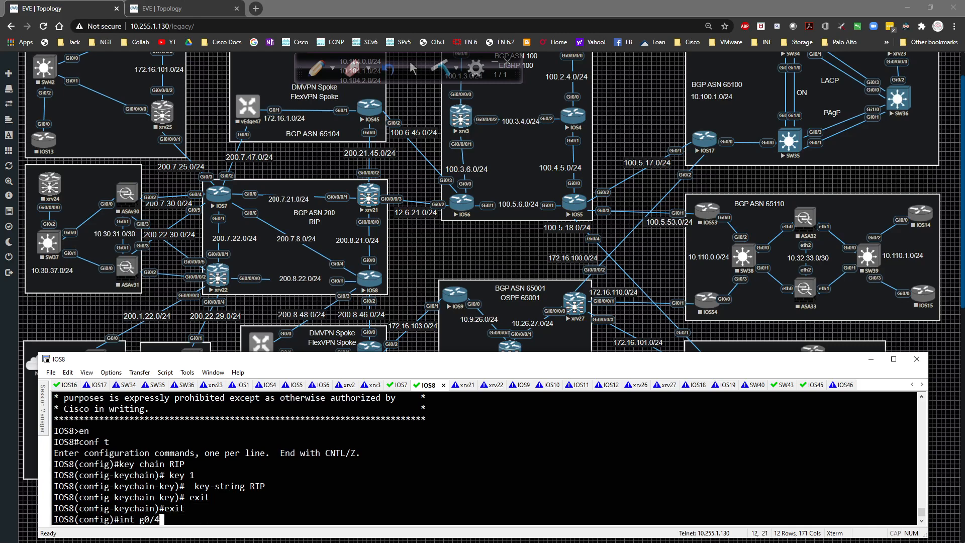
pyautogui.write('ip')
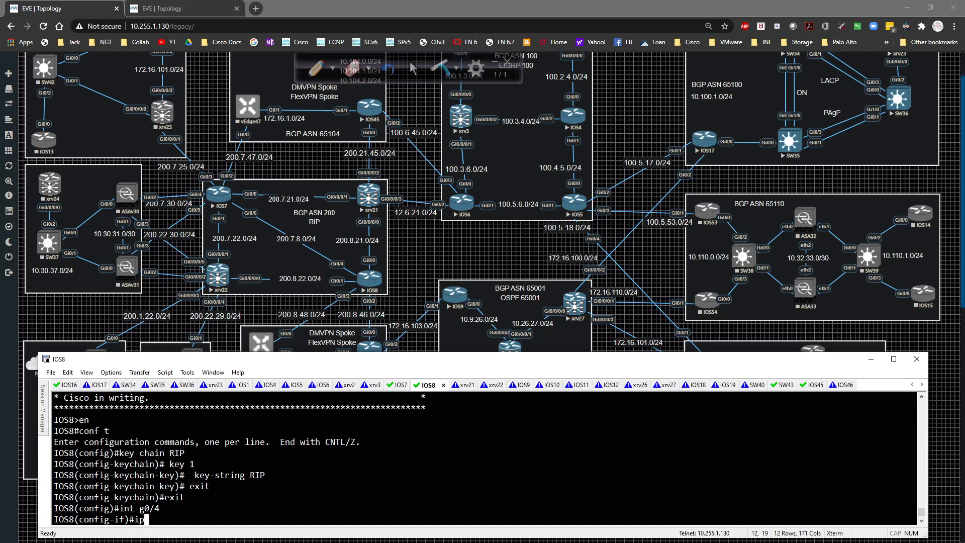
# Step: Enable 'ip rip authentication mode md5' and 'ip rip authentication key-chain RIP' on g0/4
pyautogui.write('ip rip authentication mode')
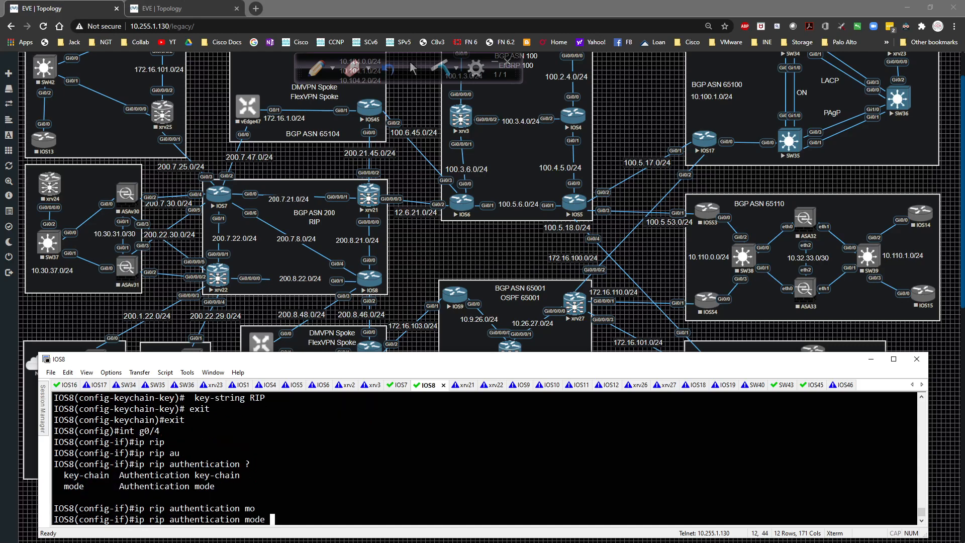
pyautogui.write('md5')
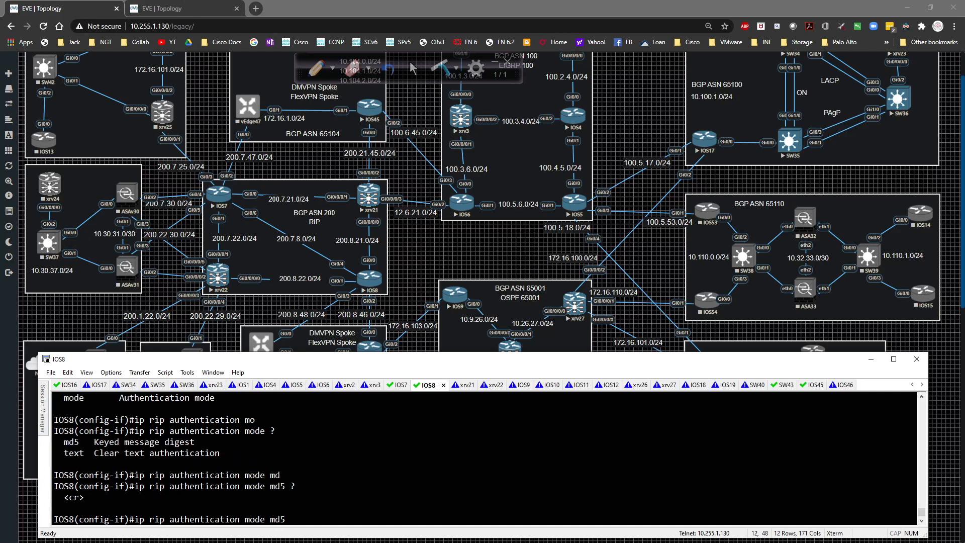
pyautogui.write('ip rip authentication key-chain')
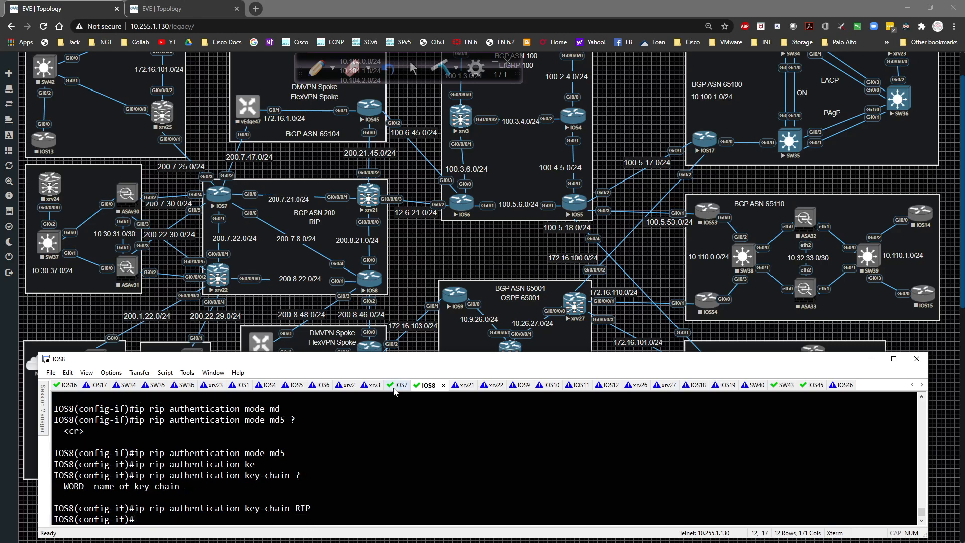
# Step: Back on IOS7, end config mode and turn on 'debug ip rip events'
pyautogui.click(398, 385)
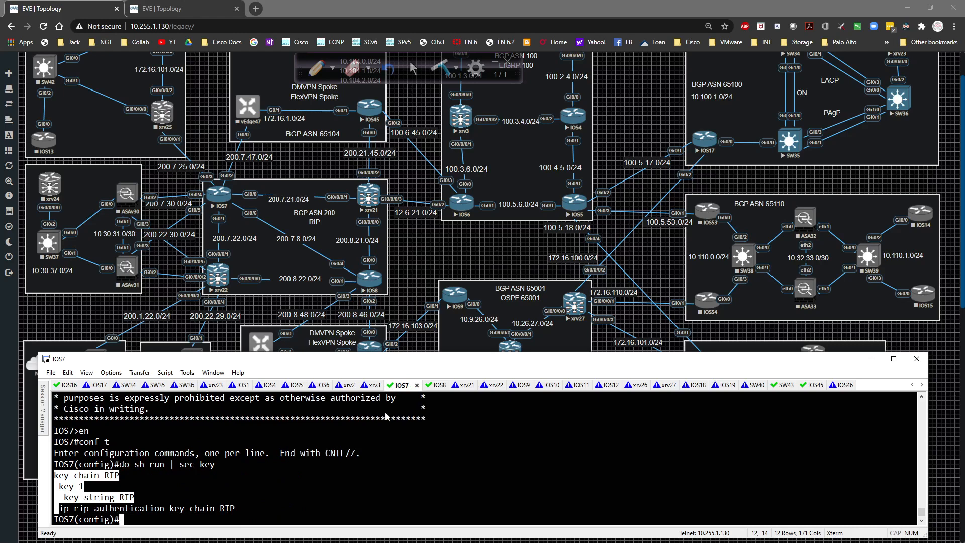
pyautogui.write('end')
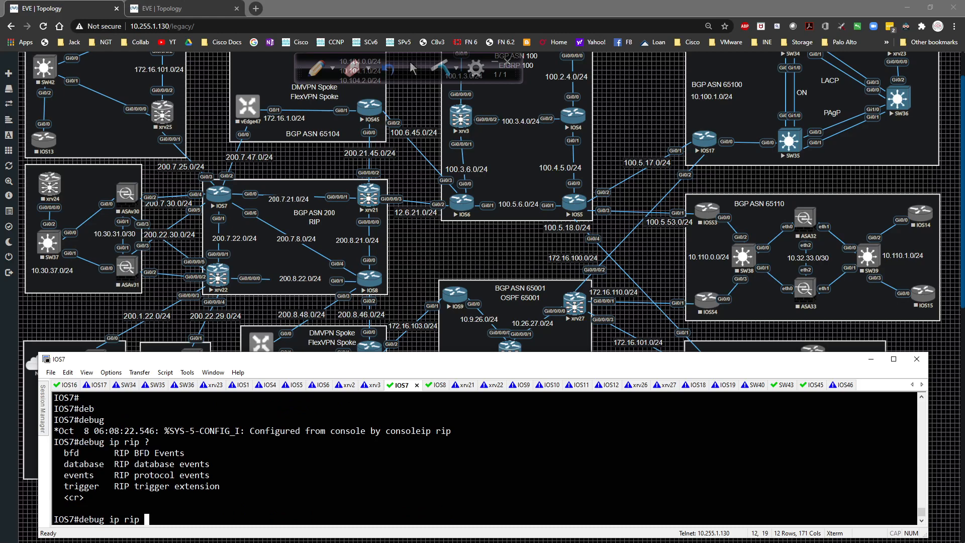
pyautogui.write('events')
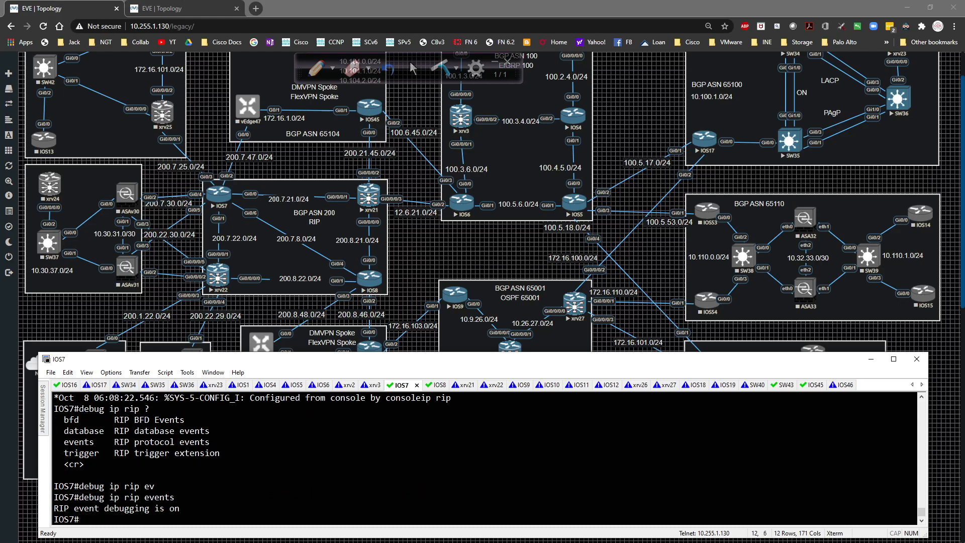
pyautogui.moveTo(386, 424)
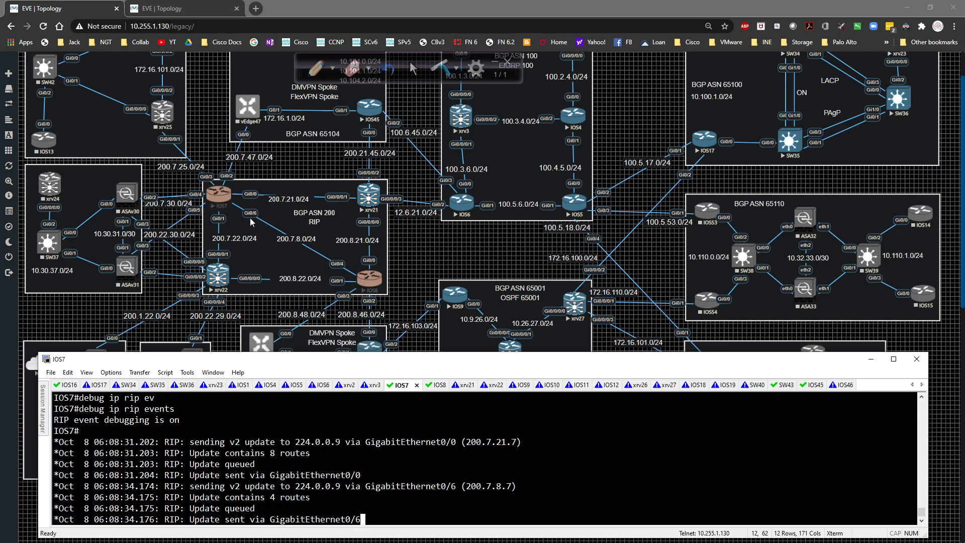
pyautogui.moveTo(551, 463)
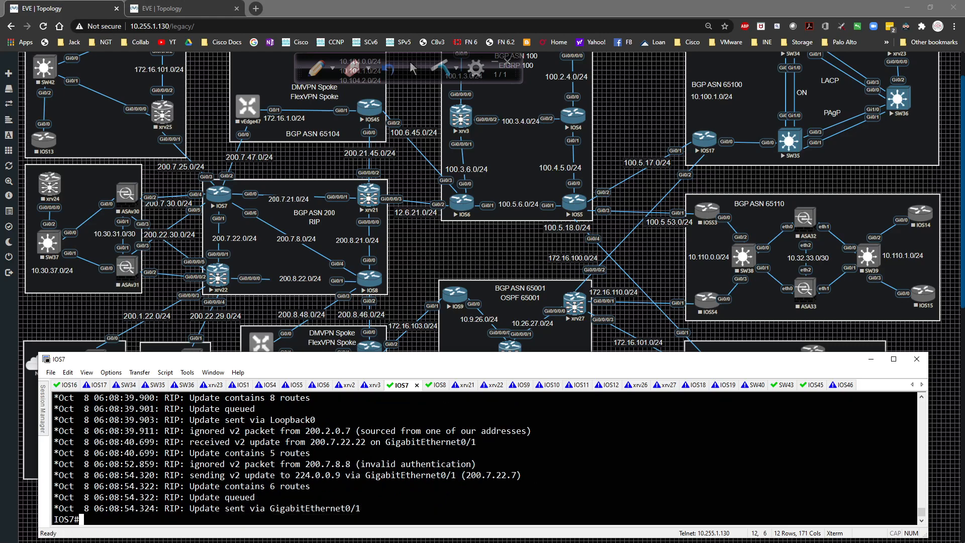
# Step: Configure MD5 RIP authentication with key-chain RIP on IOS7's g0/6 and undebug all
pyautogui.write('conf t')
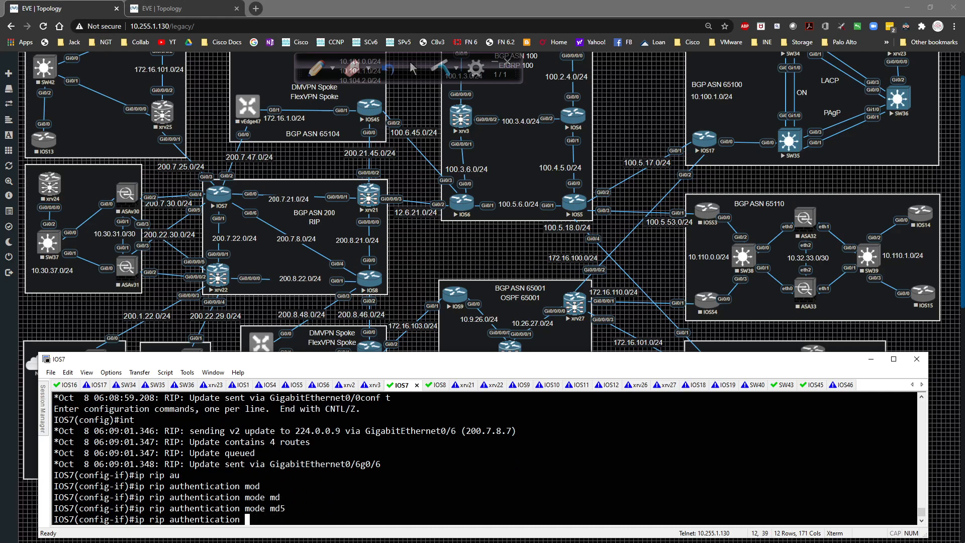
pyautogui.write('ey-chain')
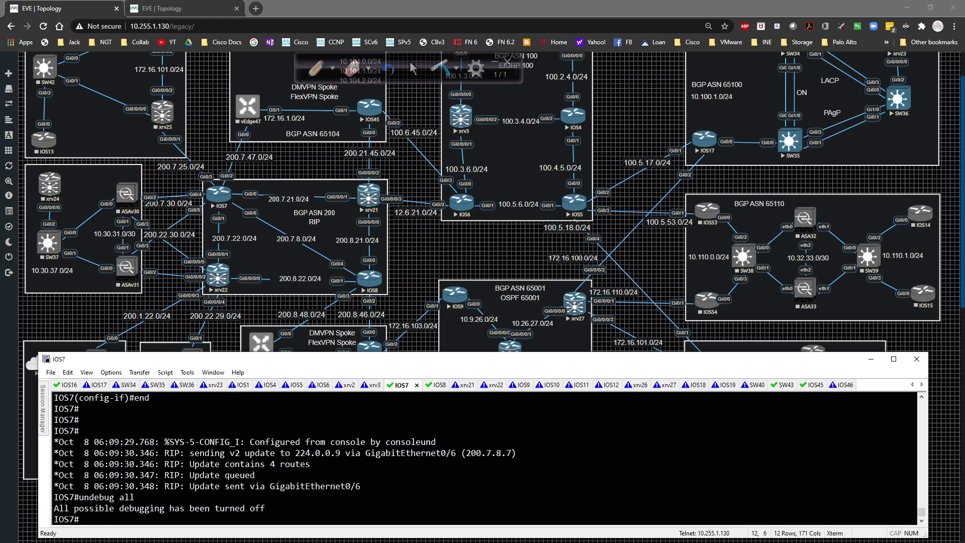
# Step: Display IOS7's running configuration for interface g0/6
pyautogui.write('sh run int')
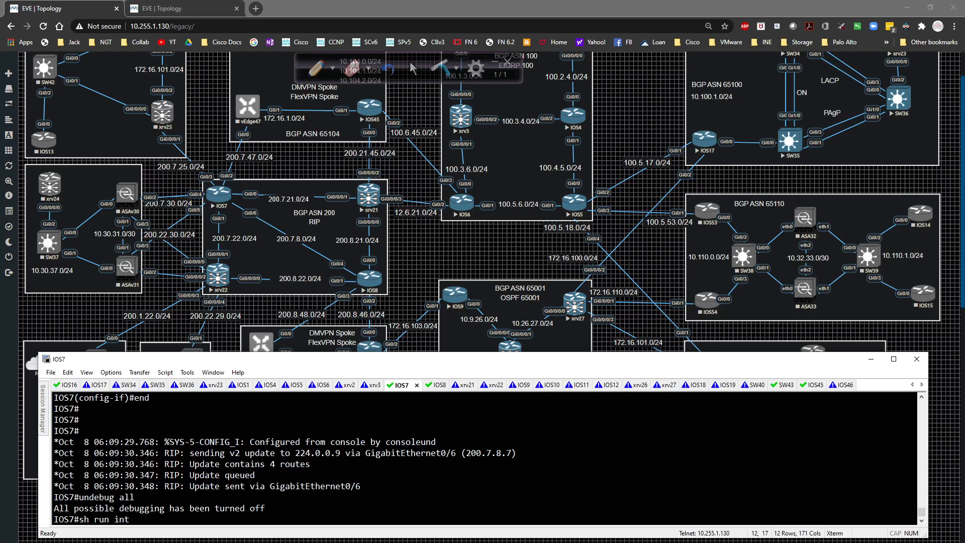
pyautogui.press('Return')
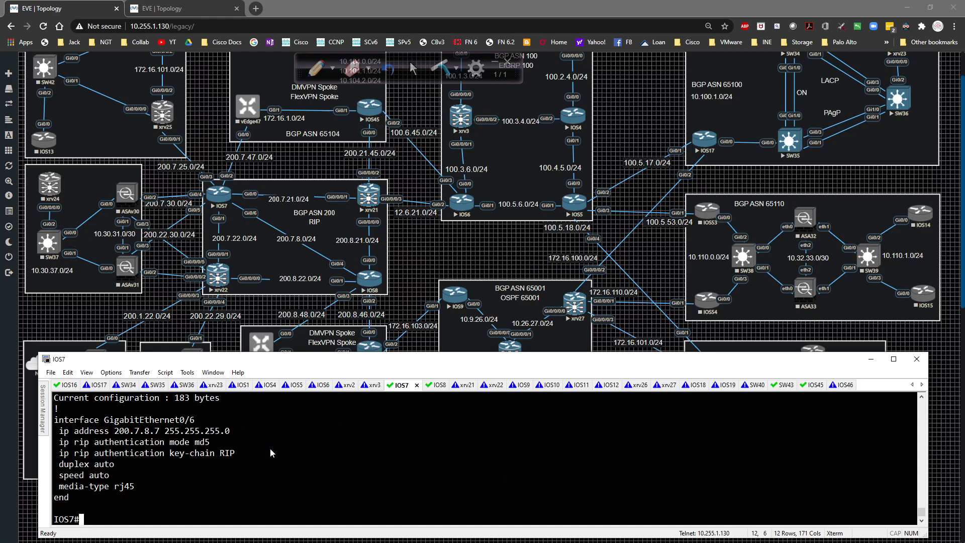
pyautogui.moveTo(276, 276)
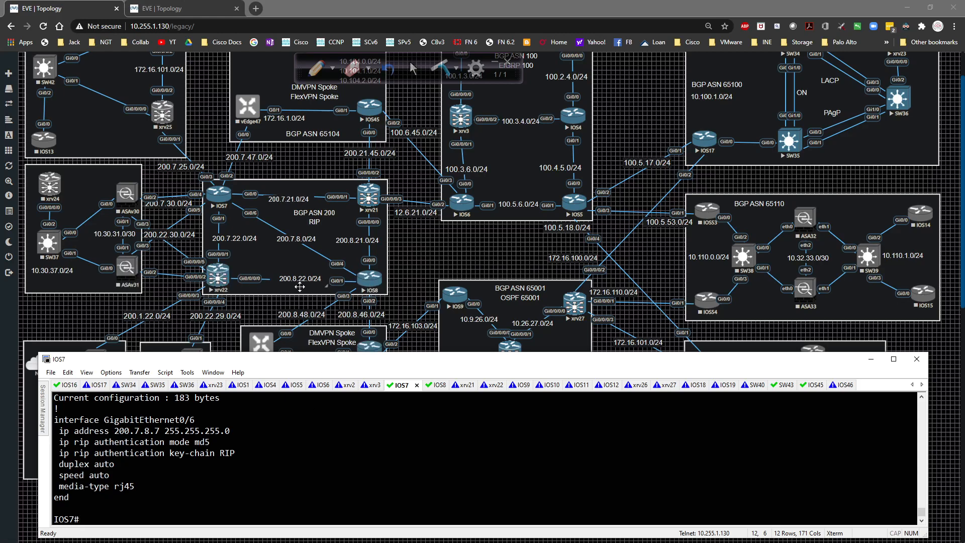
# Step: On IOS8's g0/1, apply RIP authentication mode md5 with key-chain RIP
pyautogui.click(434, 386)
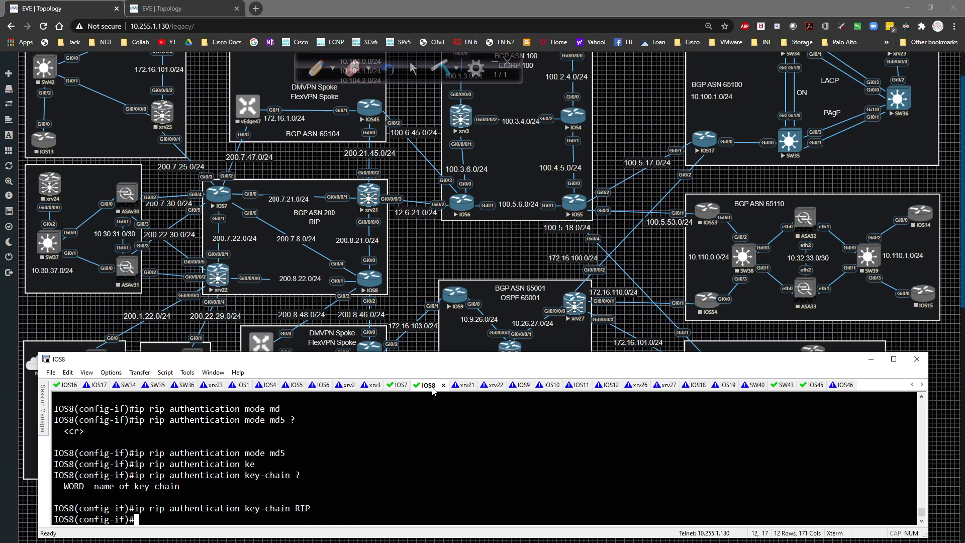
pyautogui.write('int g0/1')
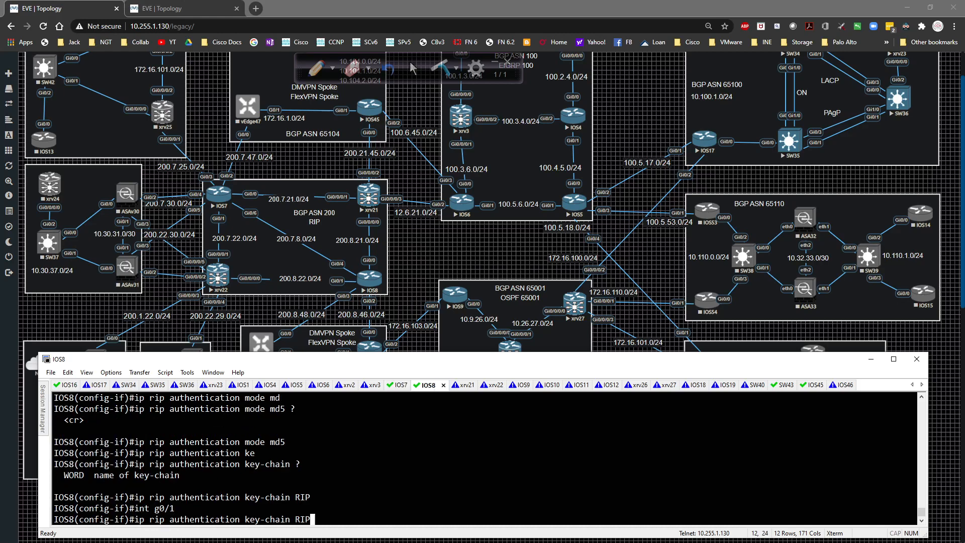
pyautogui.press('Enter')
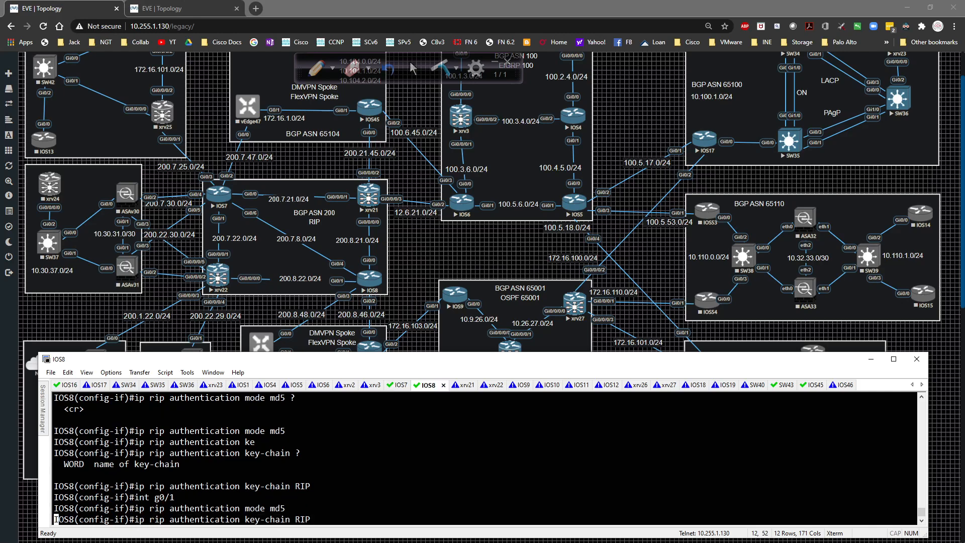
pyautogui.press('Return')
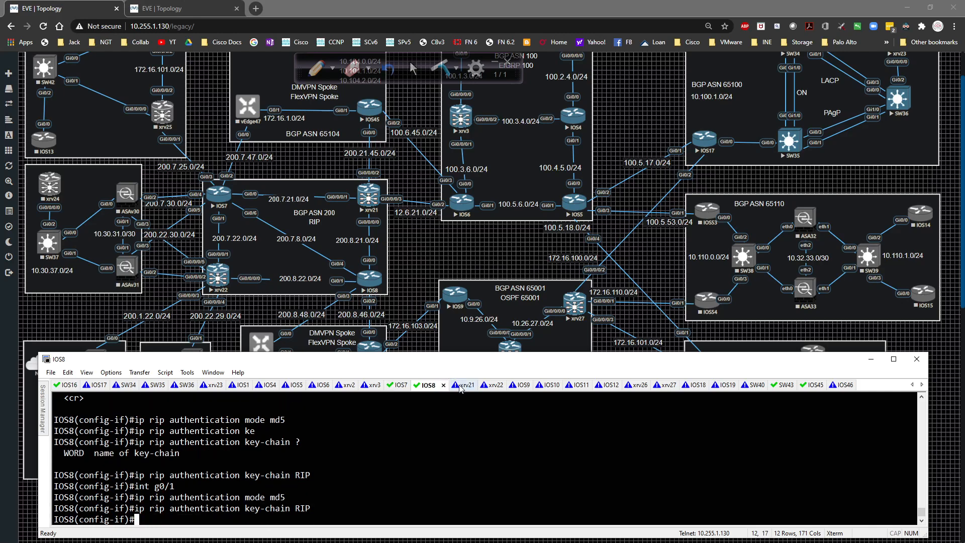
# Step: On XRv22, give key chain RIP key 1 the key-string RIP
pyautogui.click(494, 385)
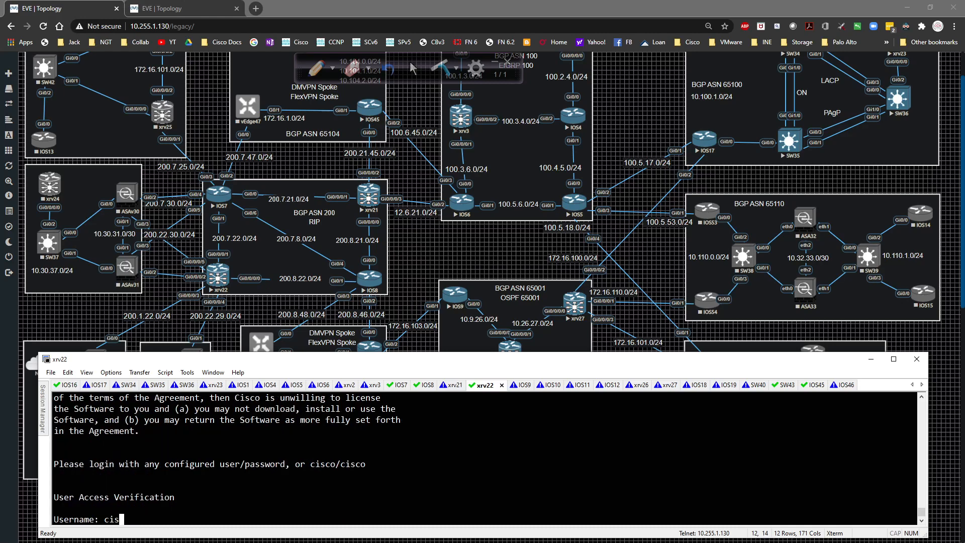
pyautogui.write('co')
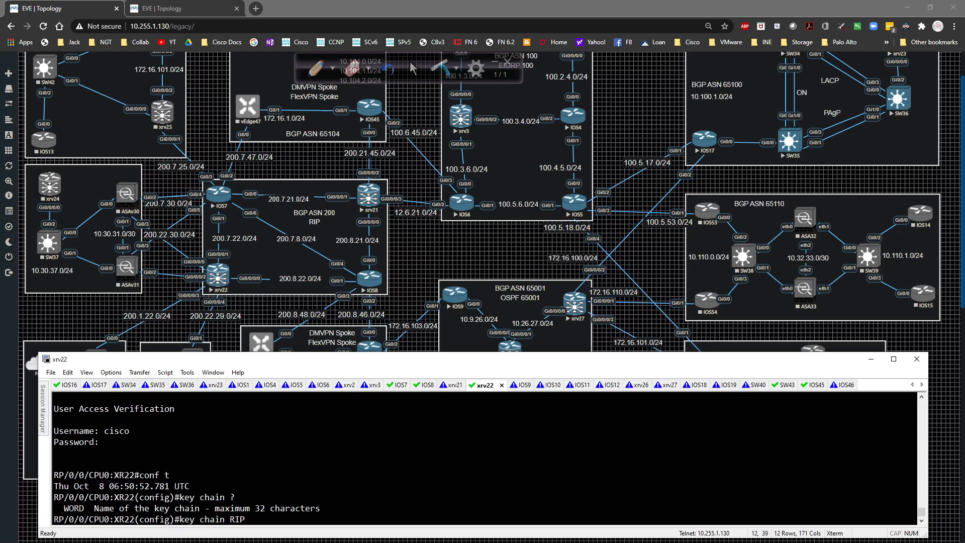
pyautogui.write('ke ?')
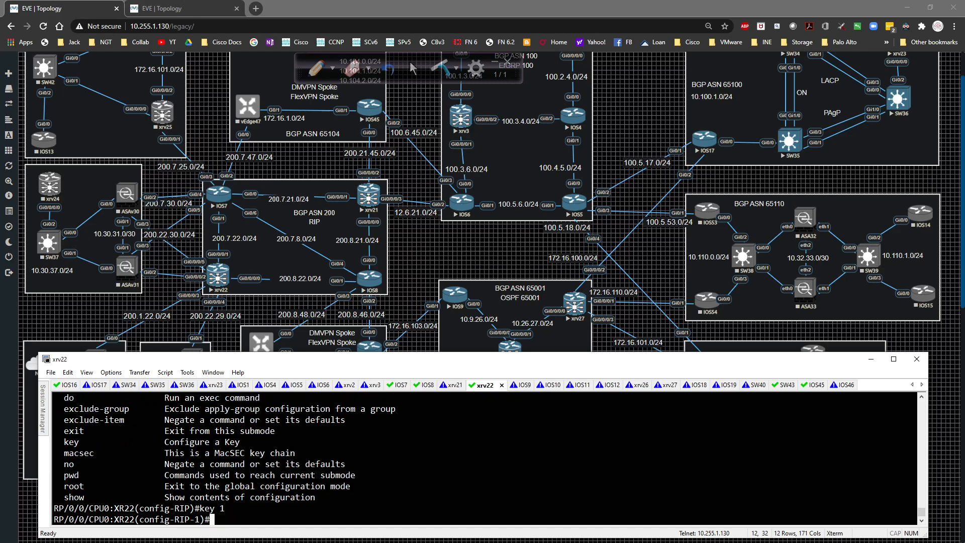
pyautogui.write('key-string')
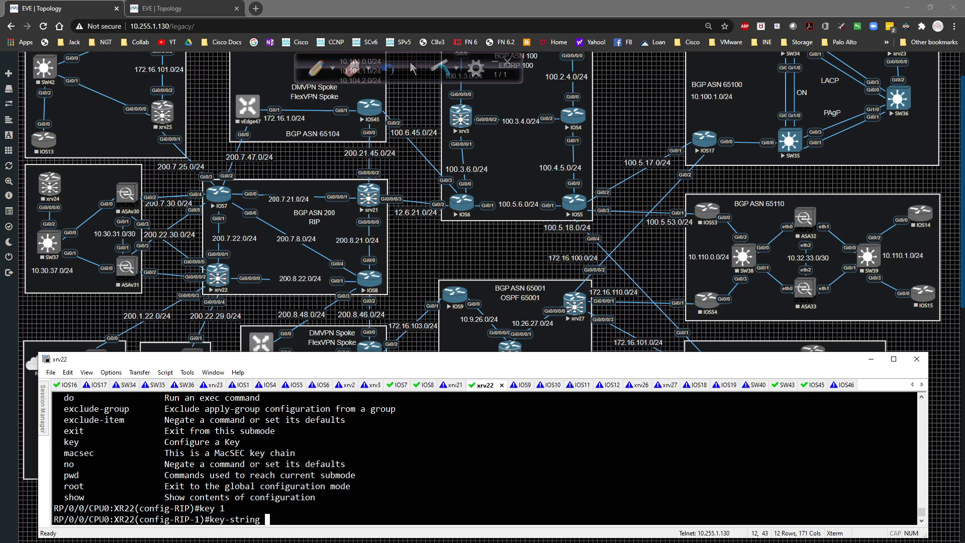
pyautogui.write('RIP')
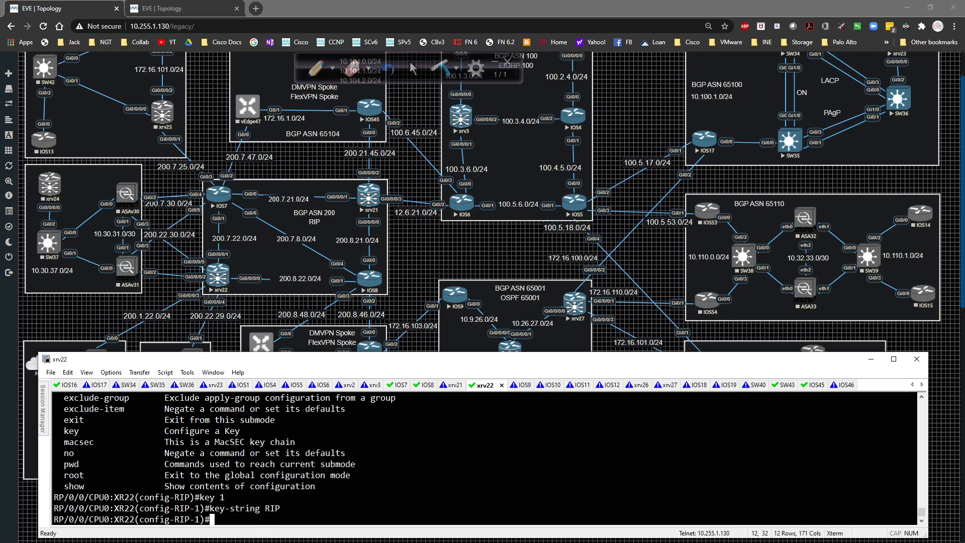
pyautogui.write('exit')
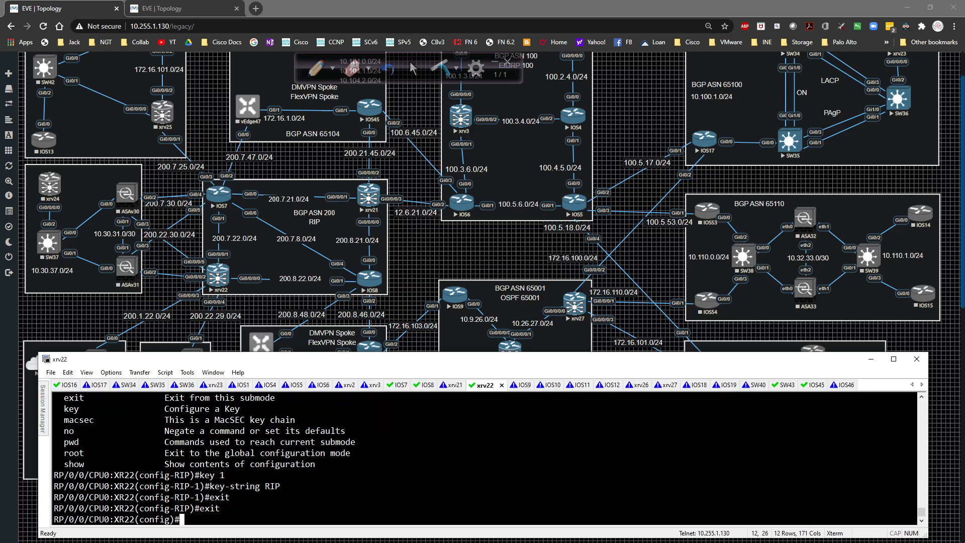
# Step: Under router rip interface g0/0/0/0, set authentication keychain RIP mode md5
pyautogui.write('router')
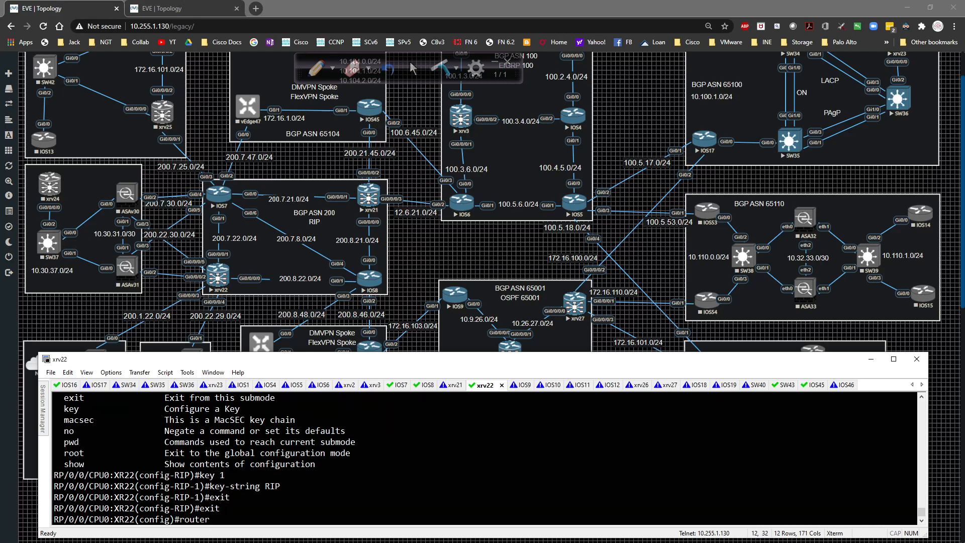
pyautogui.write('rip')
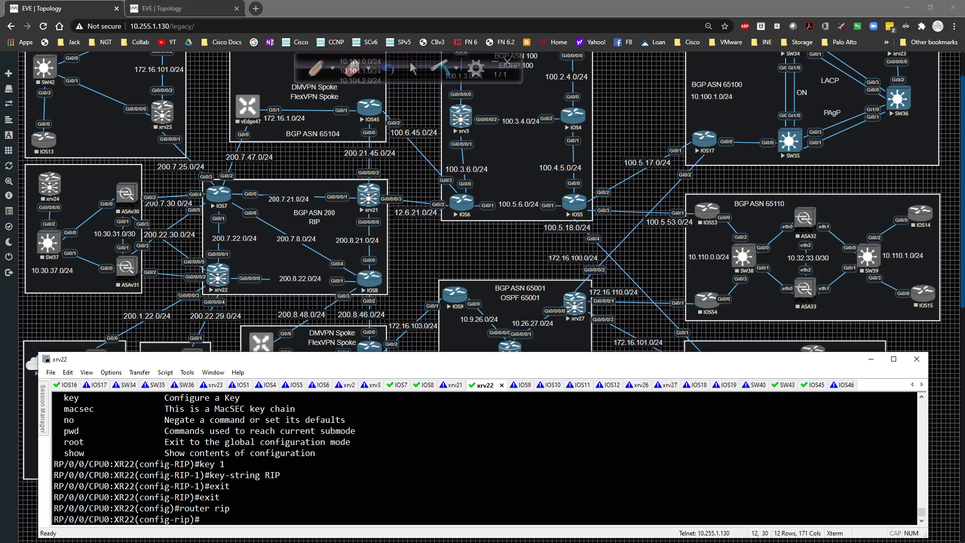
pyautogui.write('interface')
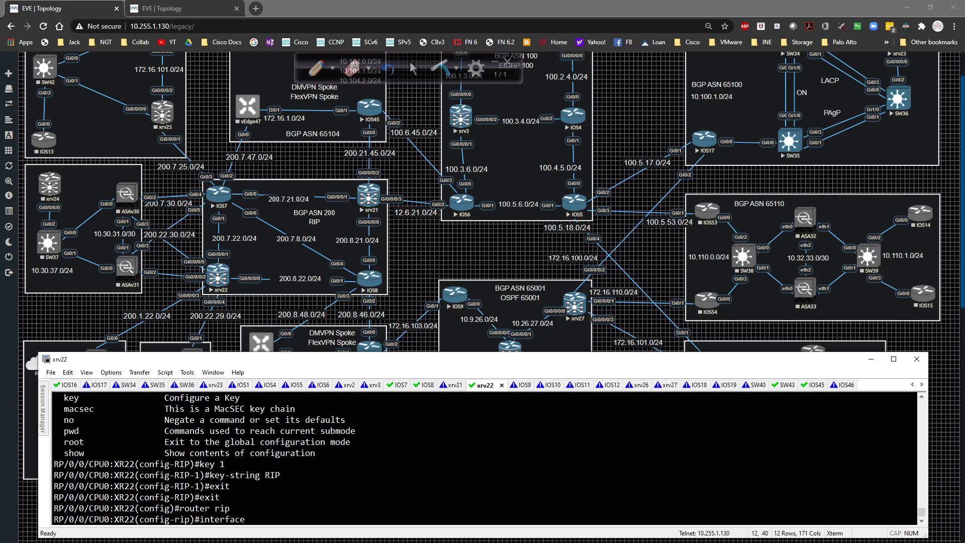
pyautogui.write('g0/0/0/0')
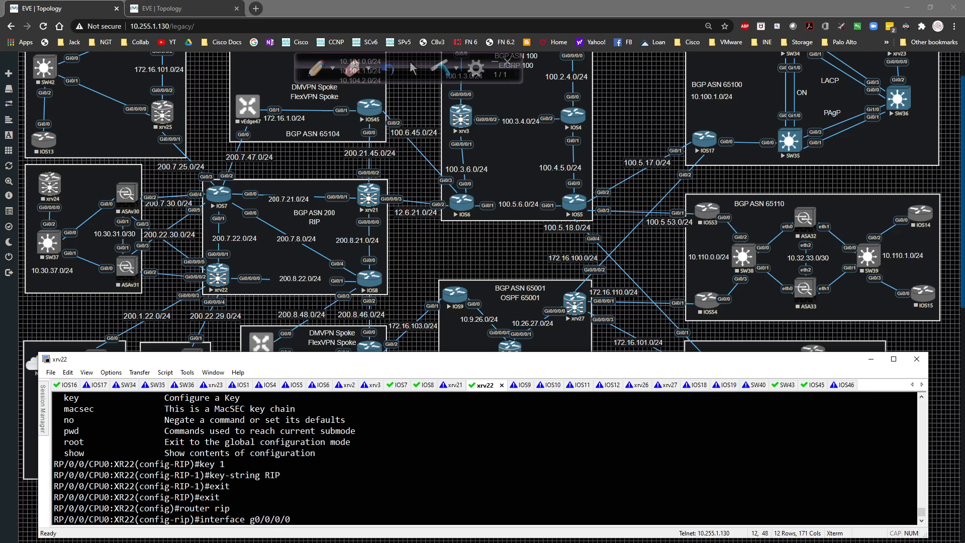
pyautogui.write('authentication keycha')
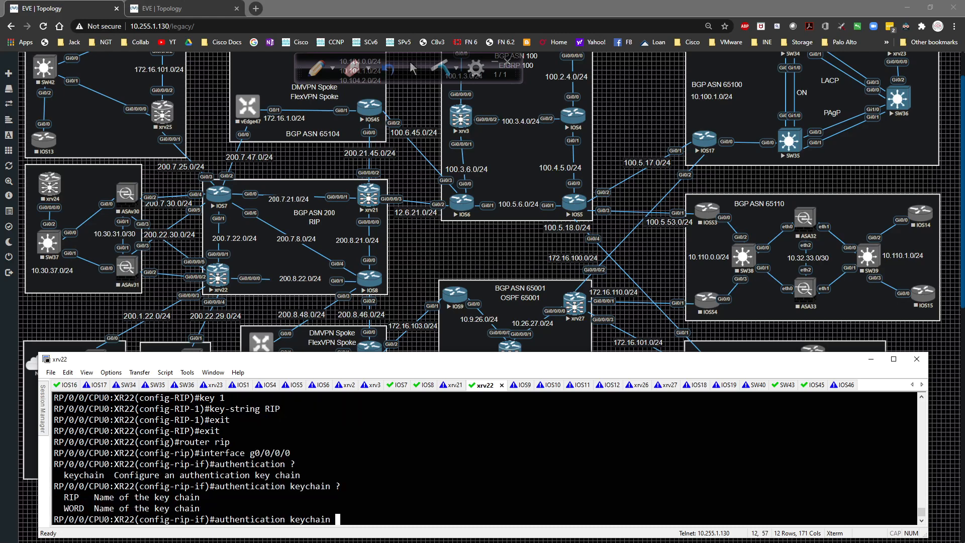
pyautogui.write('RIP m')
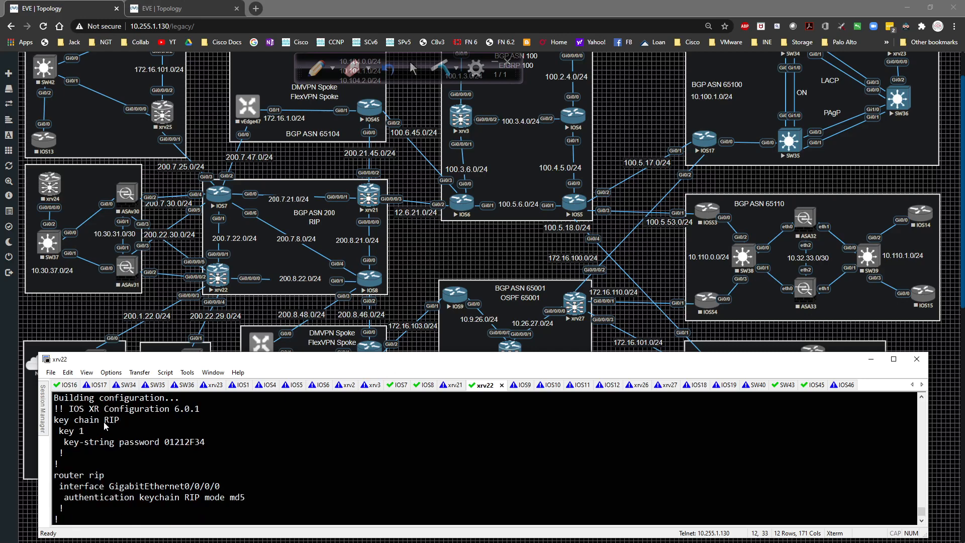
pyautogui.moveTo(167, 450)
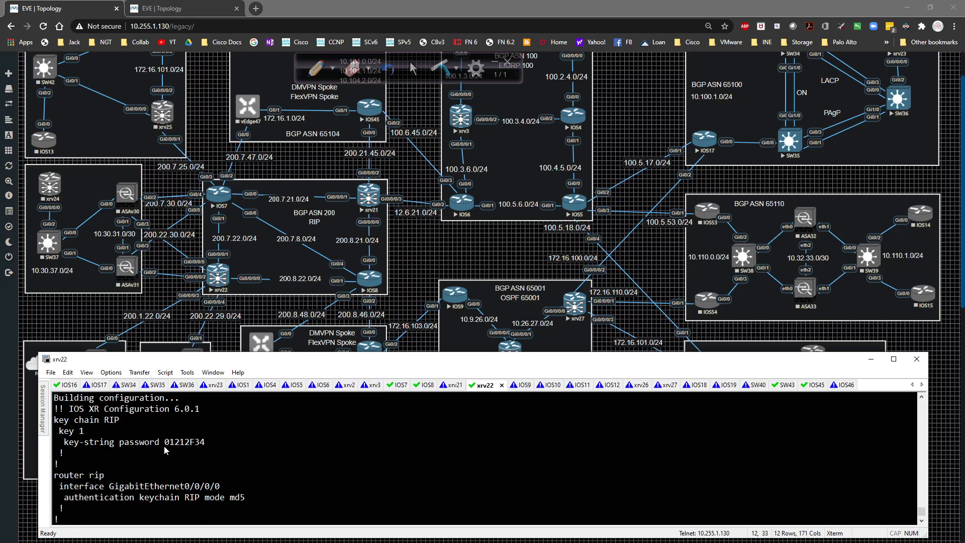
# Step: Review the pending config with its encrypted key-string, then commit it on XRv22
pyautogui.moveTo(163, 443); pyautogui.dragTo(206, 442)
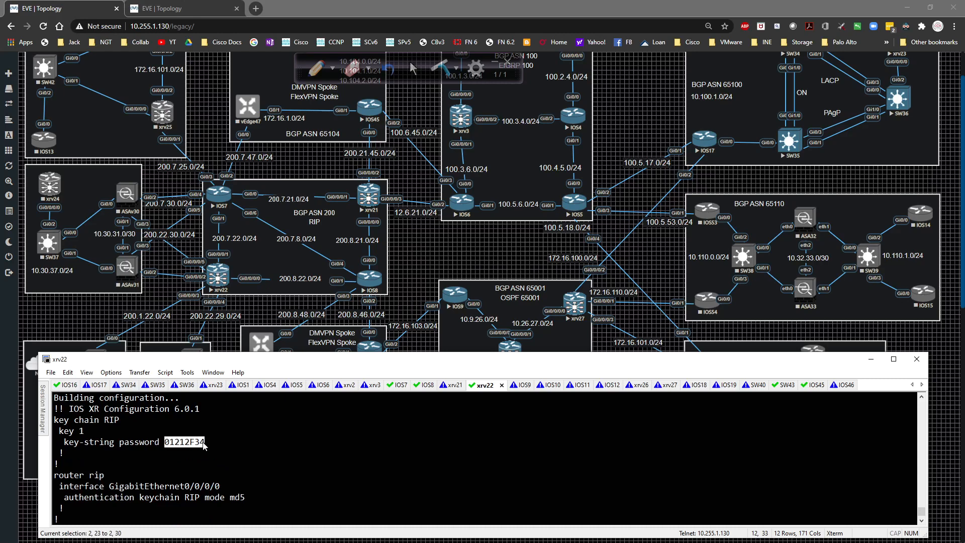
pyautogui.click(308, 475)
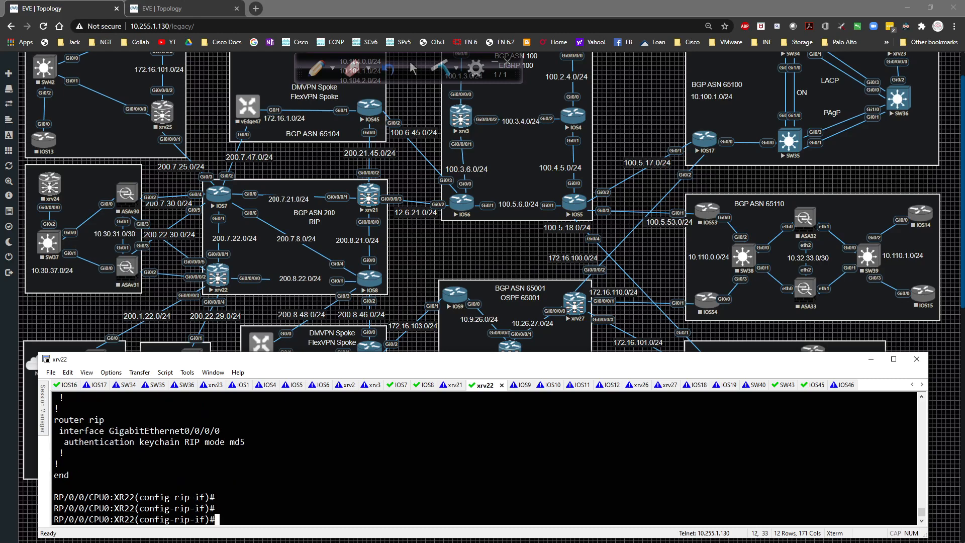
pyautogui.write('commit')
pyautogui.write('end')
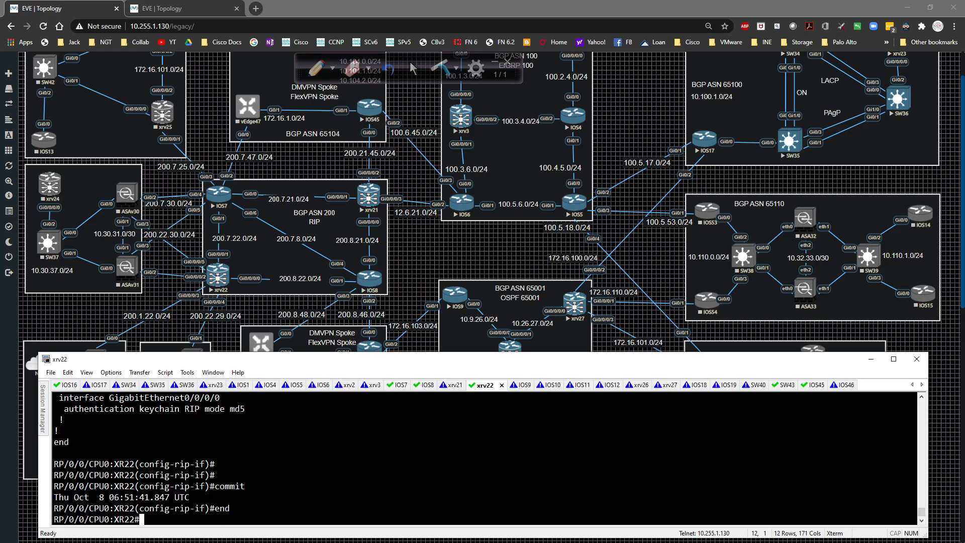
# Step: Run show rip interface g0/0/0/0, confirming keychain RIP, MD5 mode and peer 200.8.22.8
pyautogui.write('show rip')
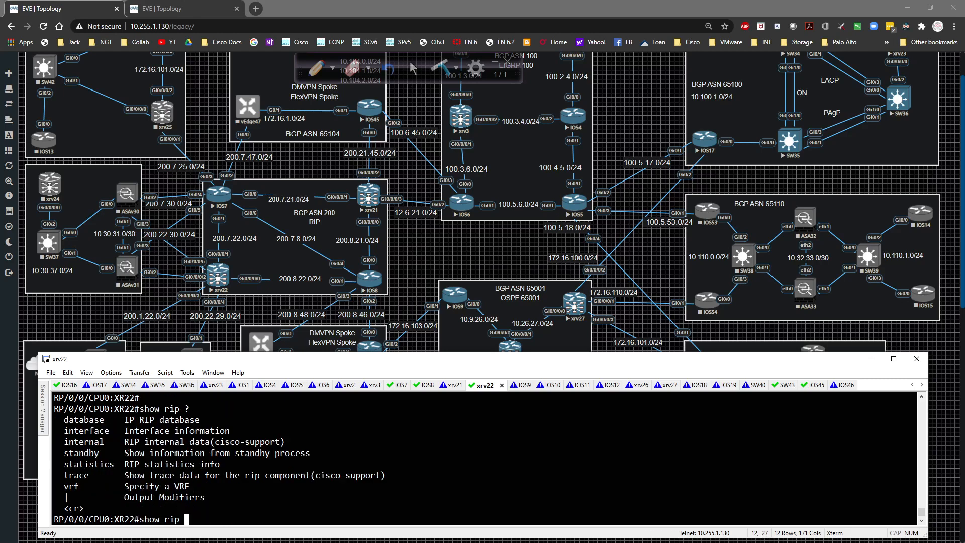
pyautogui.write('interface')
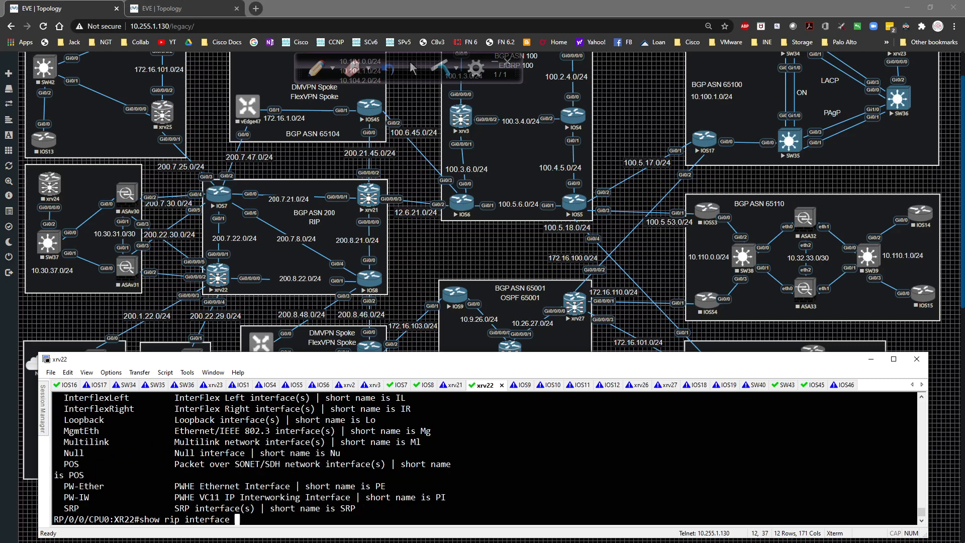
pyautogui.write('g0/0/0/0')
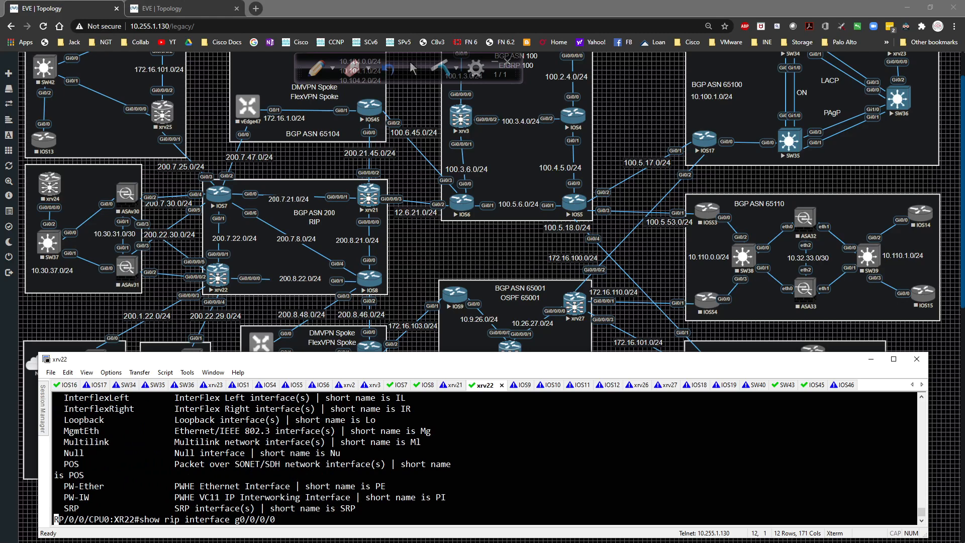
pyautogui.press('Return')
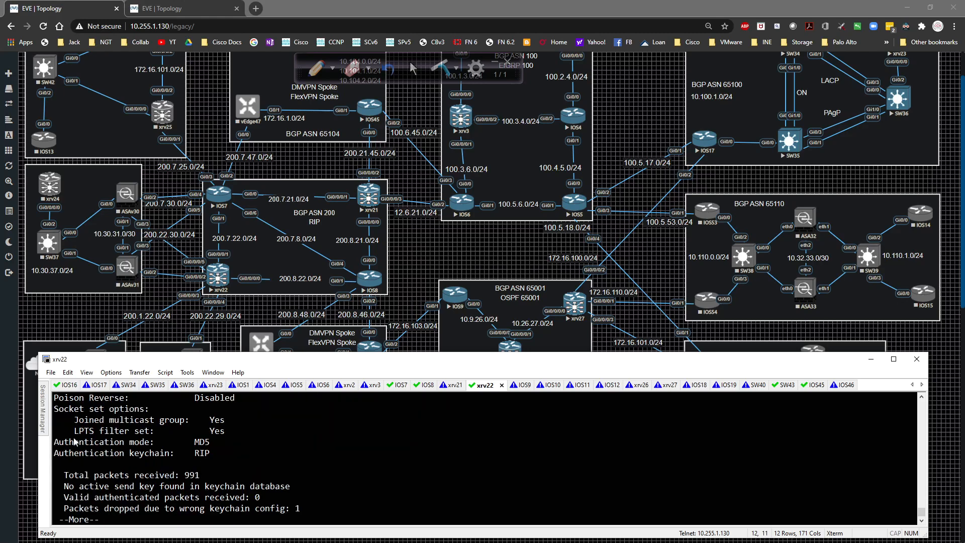
pyautogui.moveTo(55, 443); pyautogui.dragTo(210, 443)
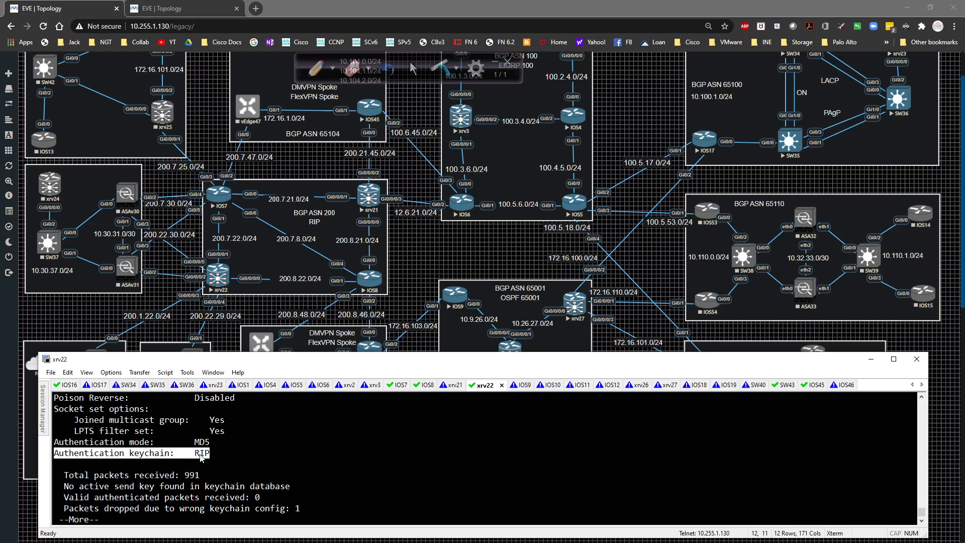
pyautogui.moveTo(335, 470)
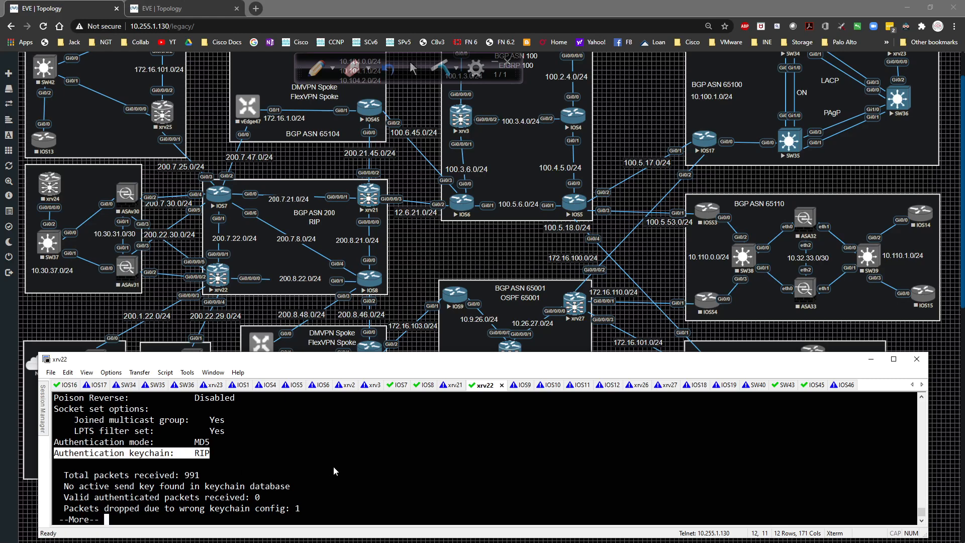
pyautogui.press('space')
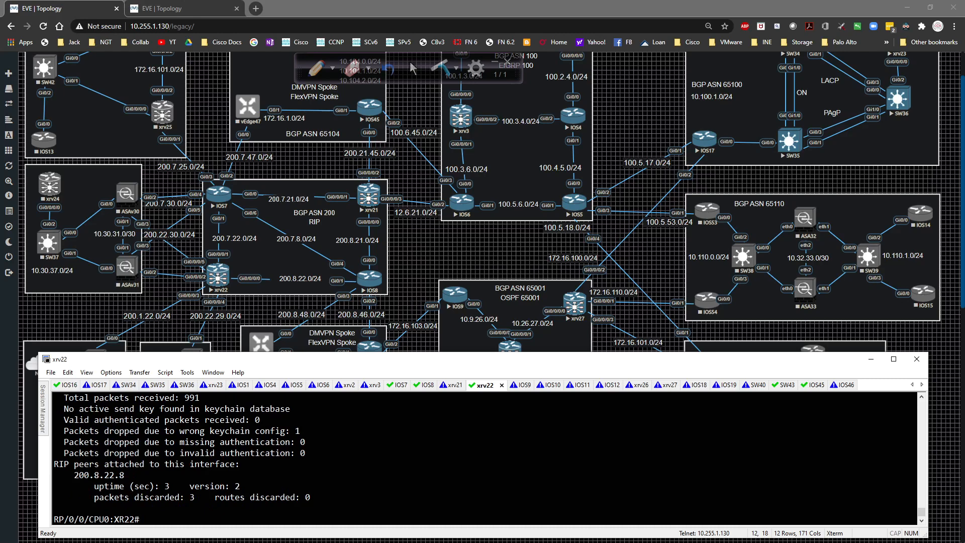
# Step: List sh rip options and display XRv22's RIP routes learned via 200.8.22.8 and 200.7.22.7
pyautogui.write('sh')
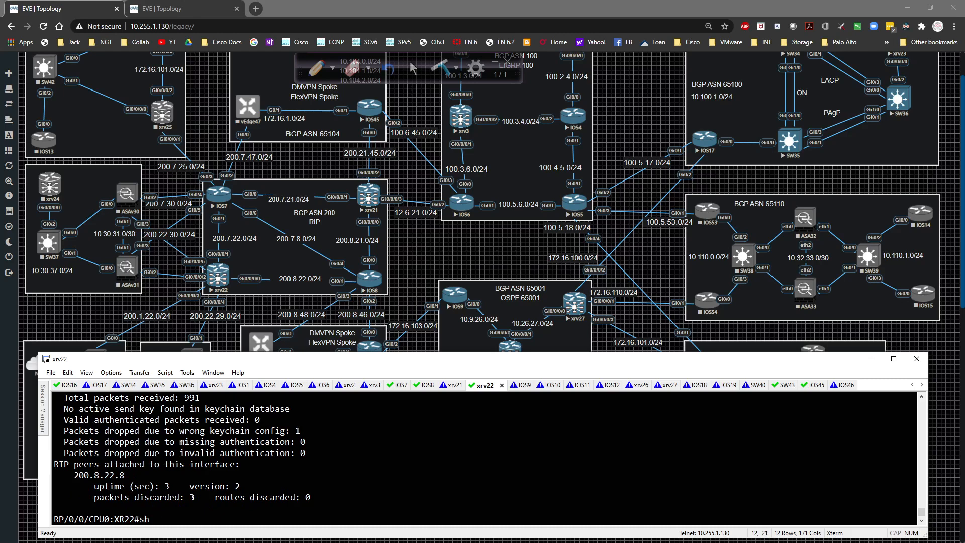
pyautogui.write('rip ?')
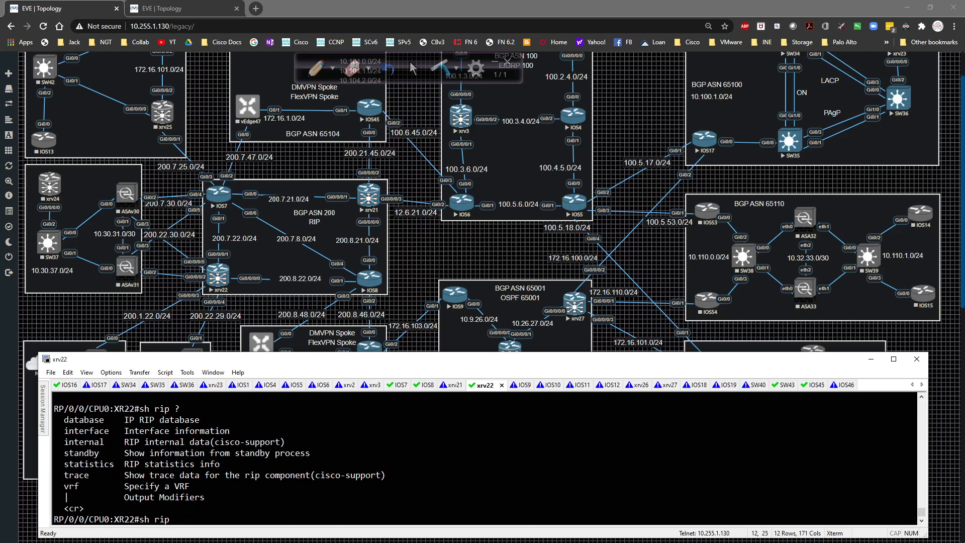
pyautogui.write('sh rip inter')
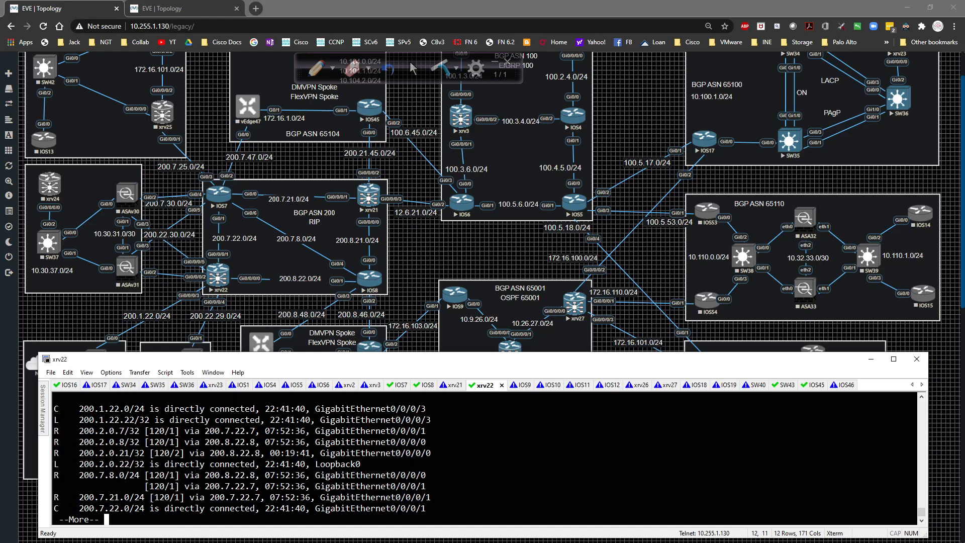
pyautogui.moveTo(374, 454)
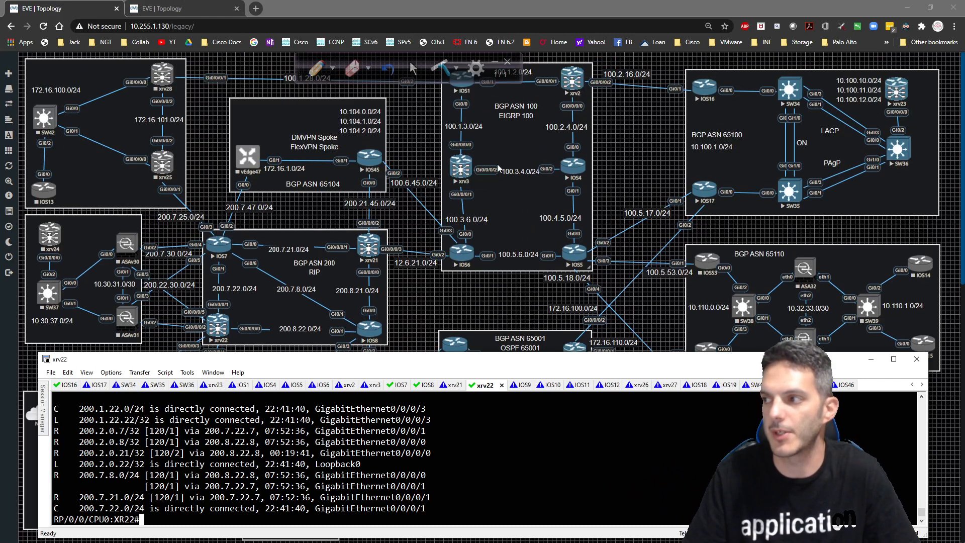
pyautogui.moveTo(509, 78)
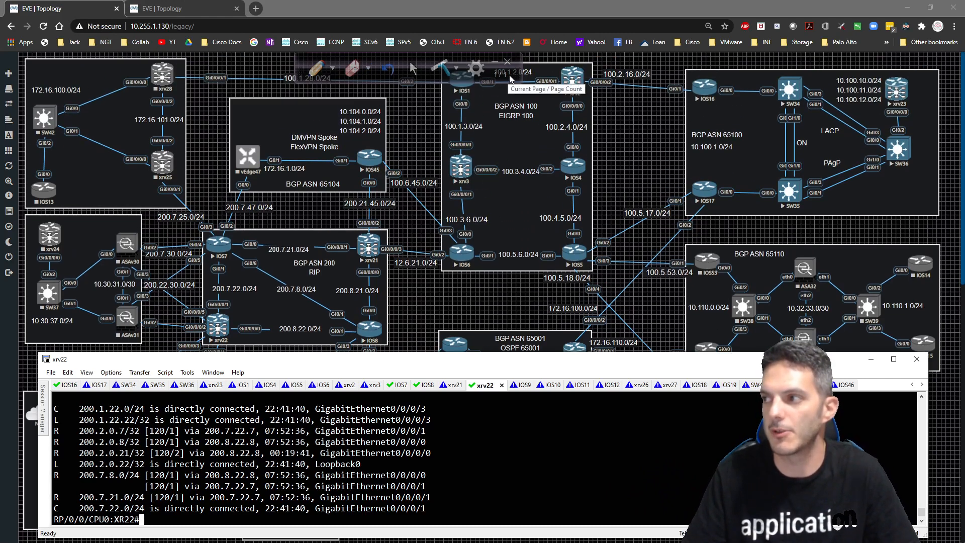